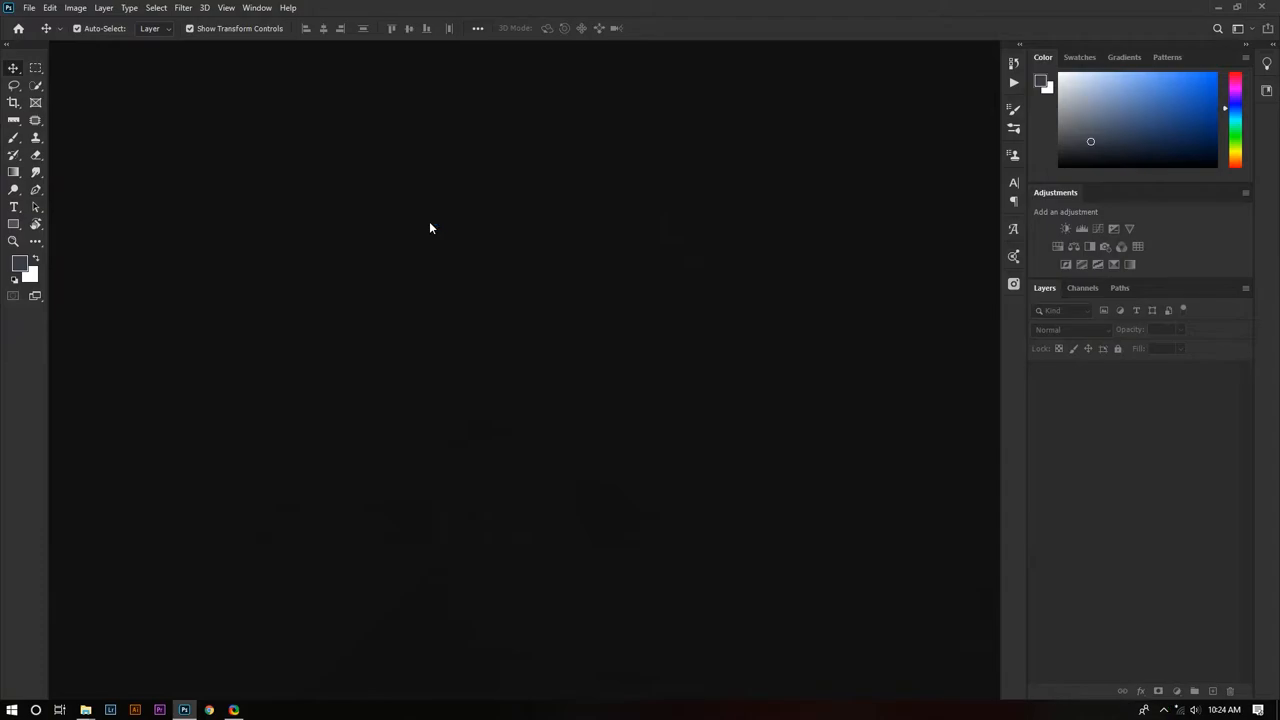
{"action": "mouse_move", "coordinate": [360, 196]}
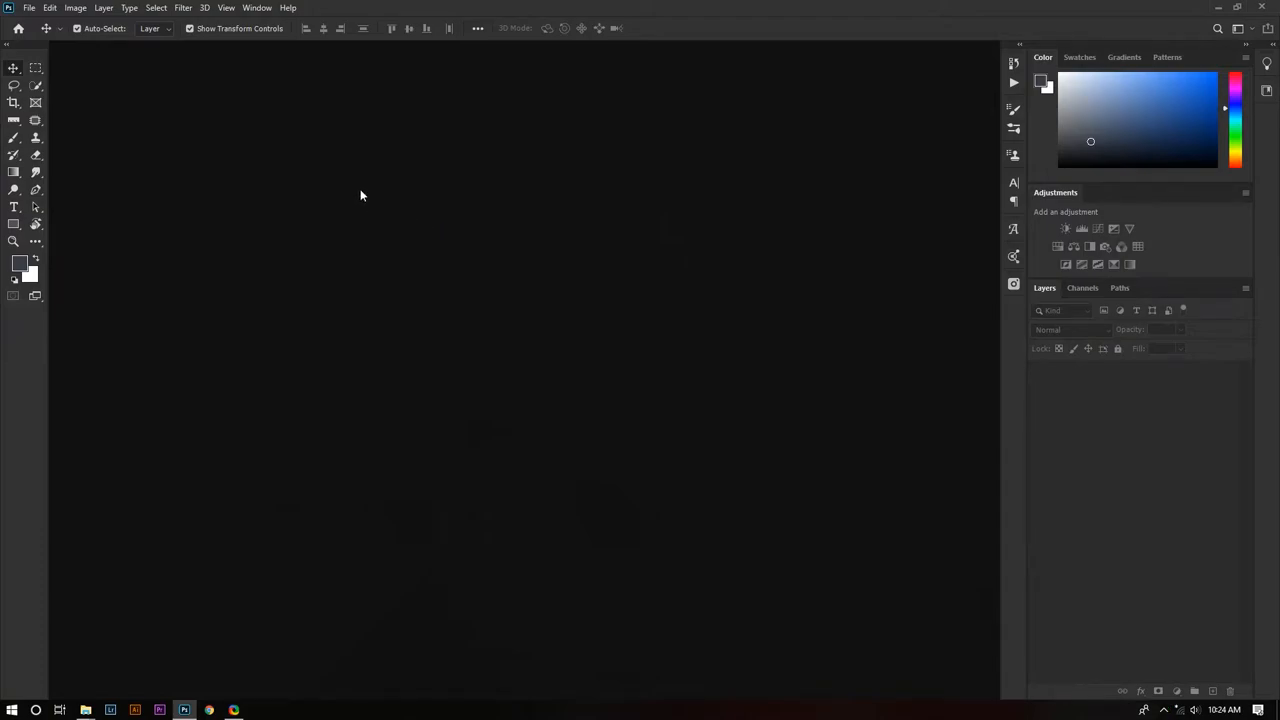
{"action": "mouse_move", "coordinate": [256, 246]}
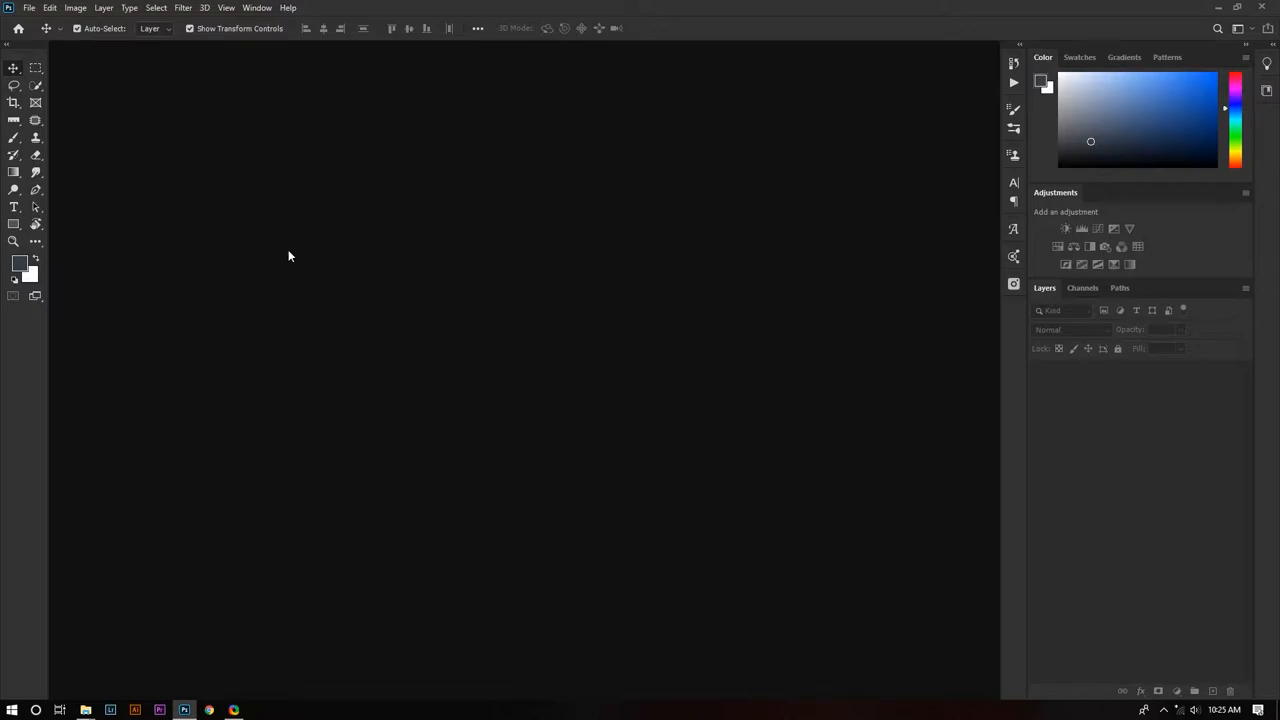
{"action": "mouse_move", "coordinate": [310, 256]}
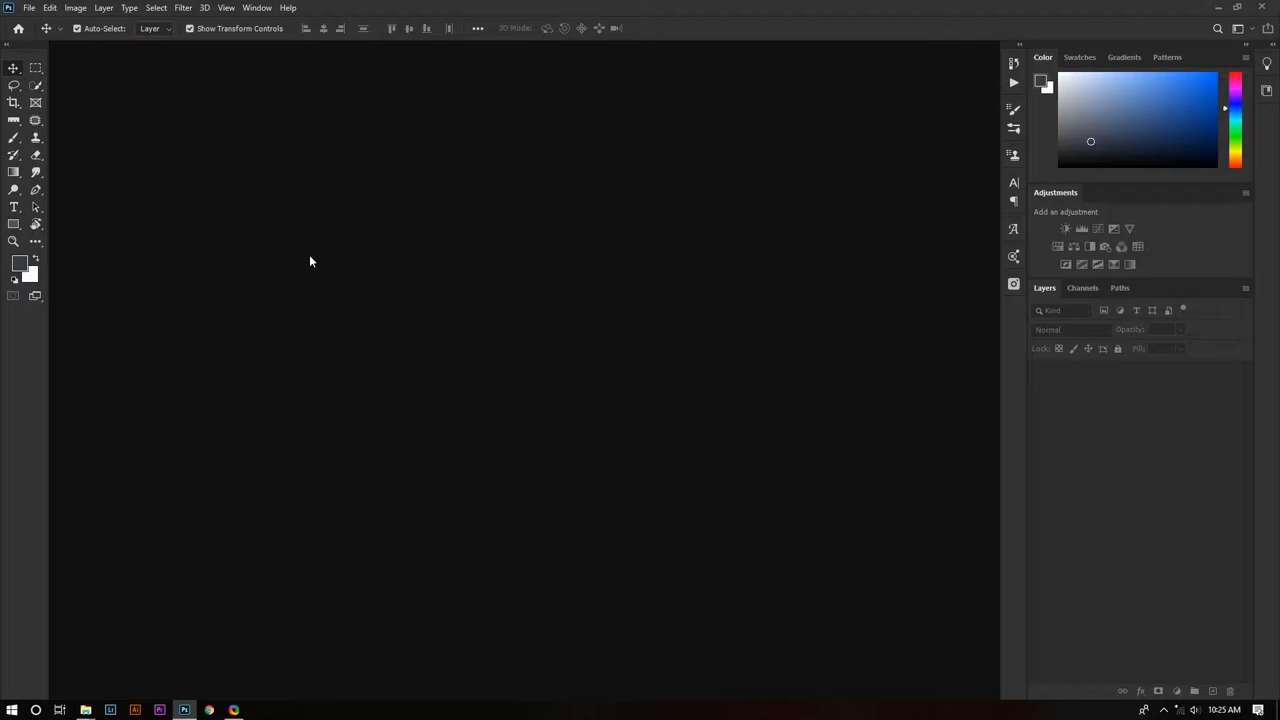
{"action": "mouse_move", "coordinate": [84, 710]}
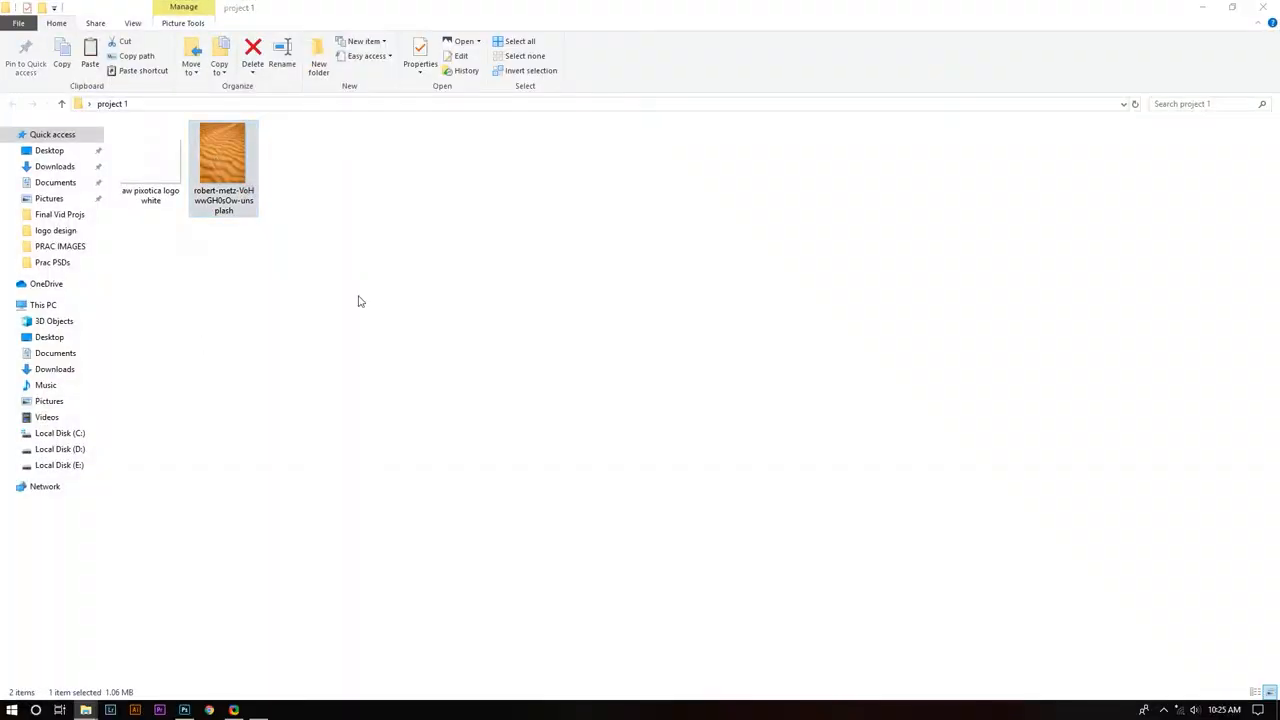
Step: Preview the sand dune JPG, then open it from the project 1 folder as a Photoshop document
{"action": "double_click", "coordinate": [224, 152]}
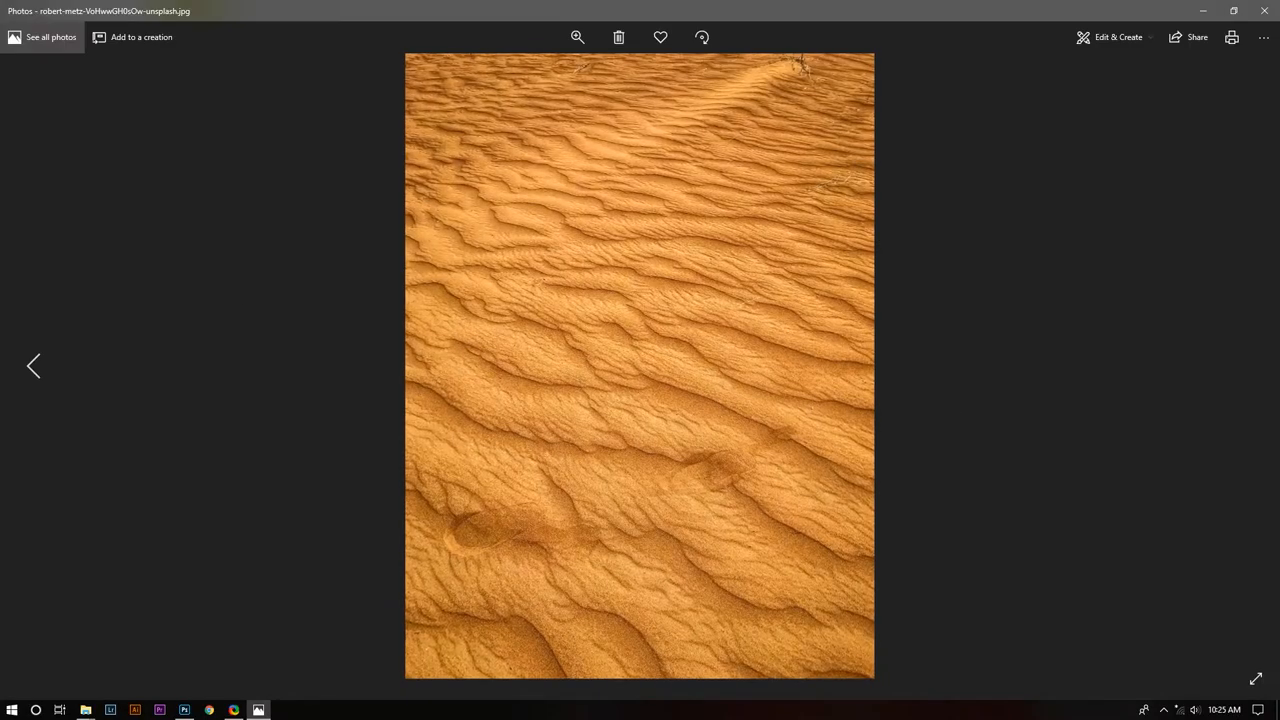
{"action": "mouse_move", "coordinate": [596, 322]}
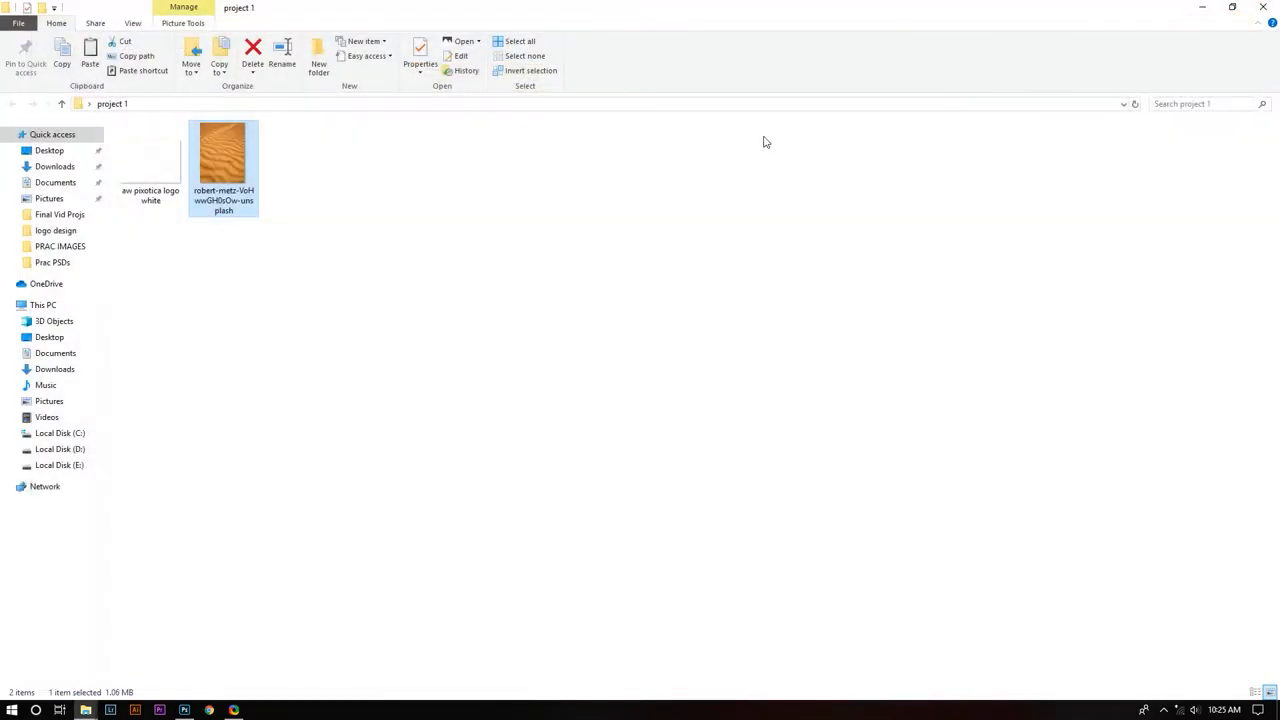
{"action": "left_click", "coordinate": [184, 710]}
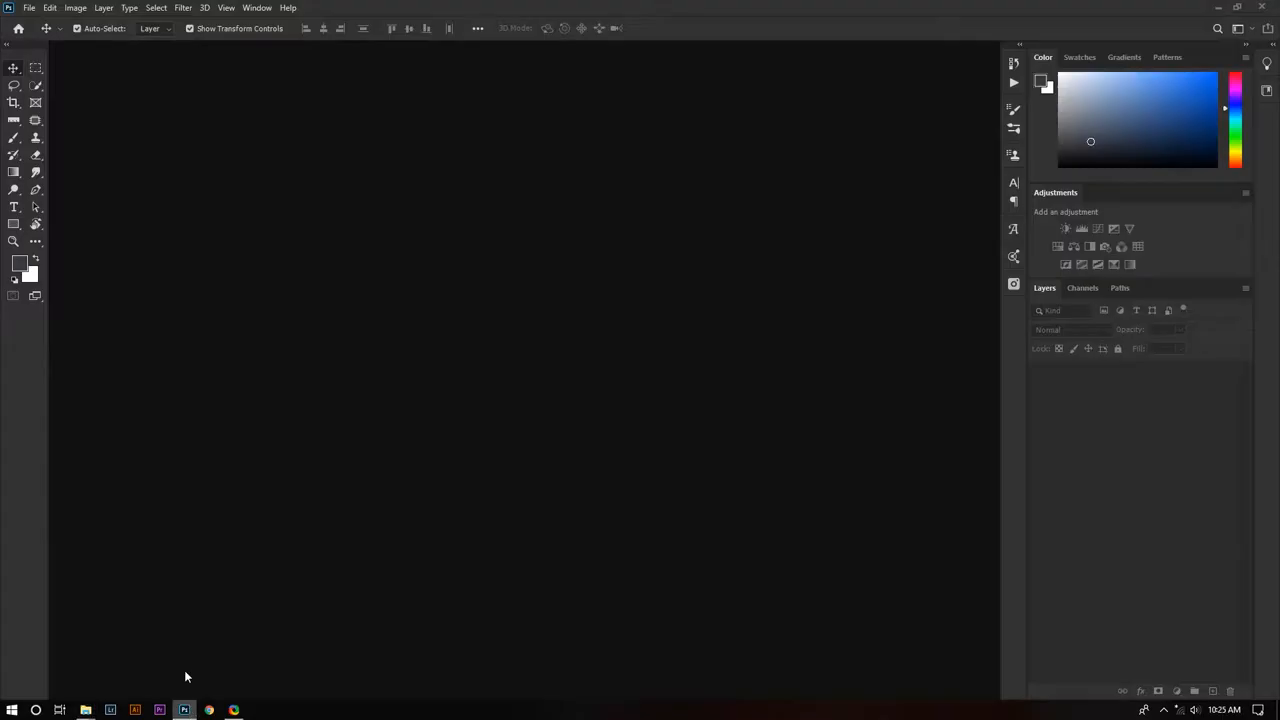
{"action": "left_click", "coordinate": [28, 8]}
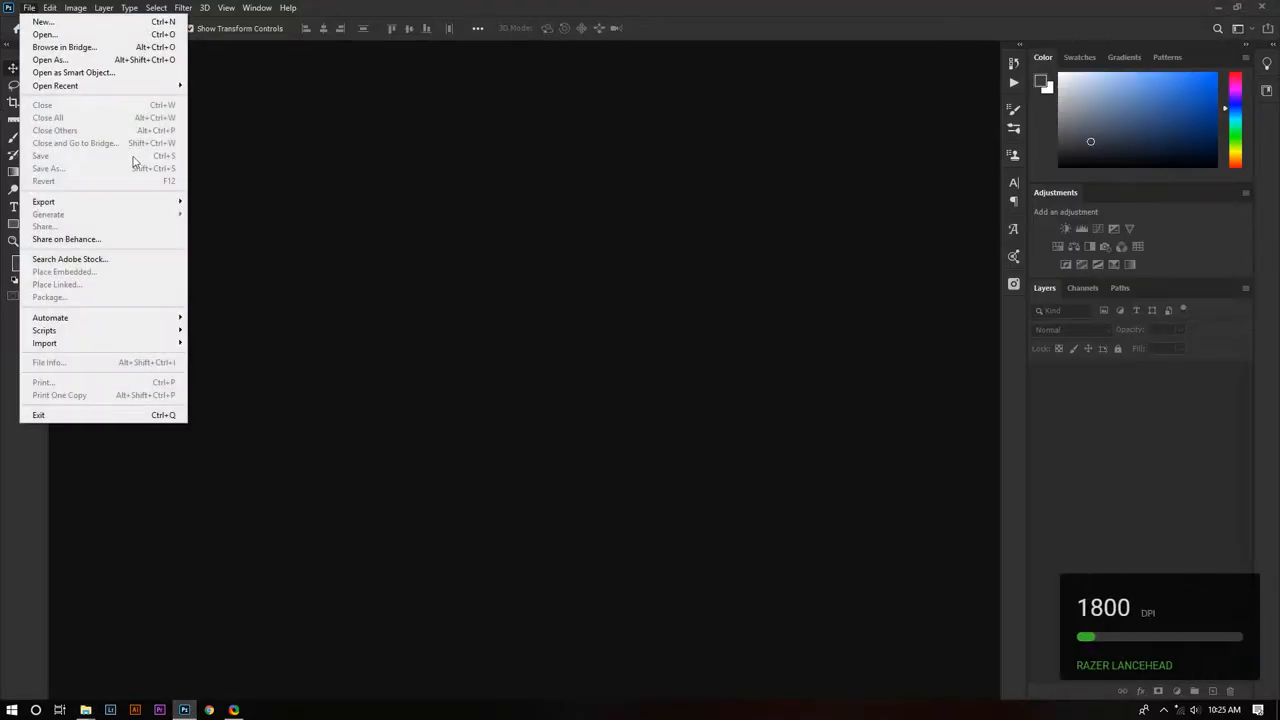
{"action": "left_click", "coordinate": [44, 34]}
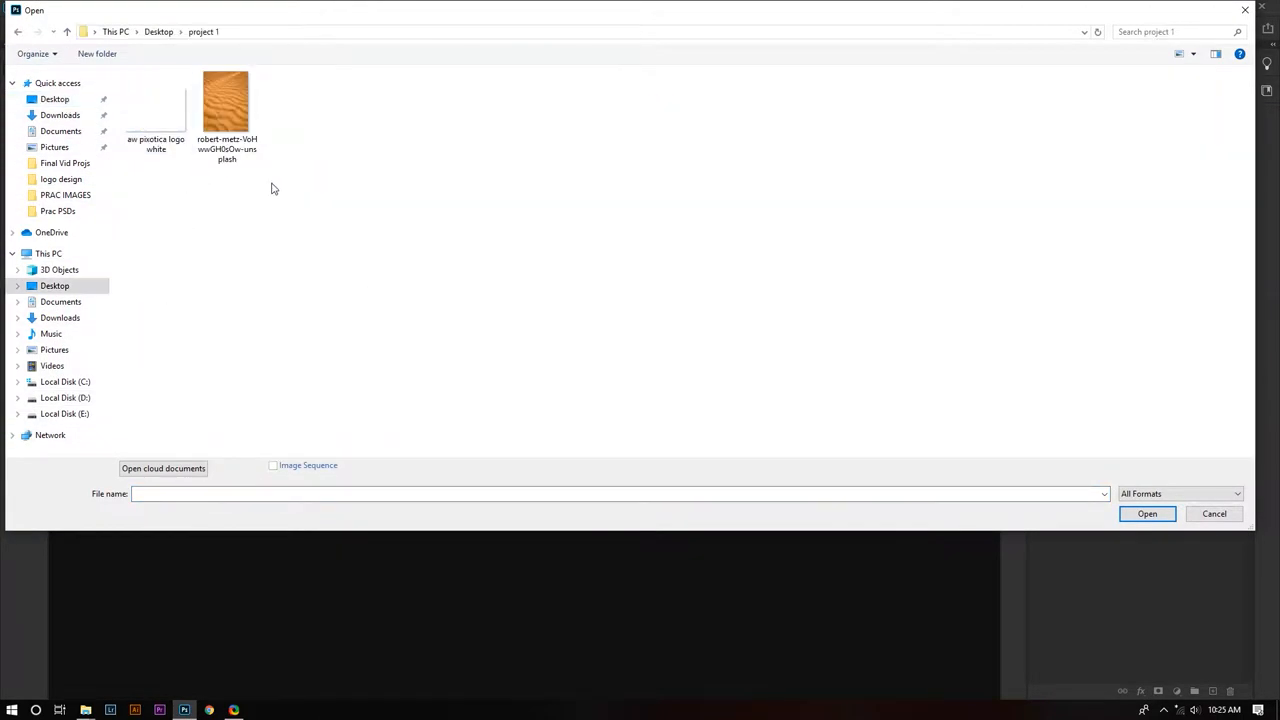
{"action": "left_click", "coordinate": [1214, 512]}
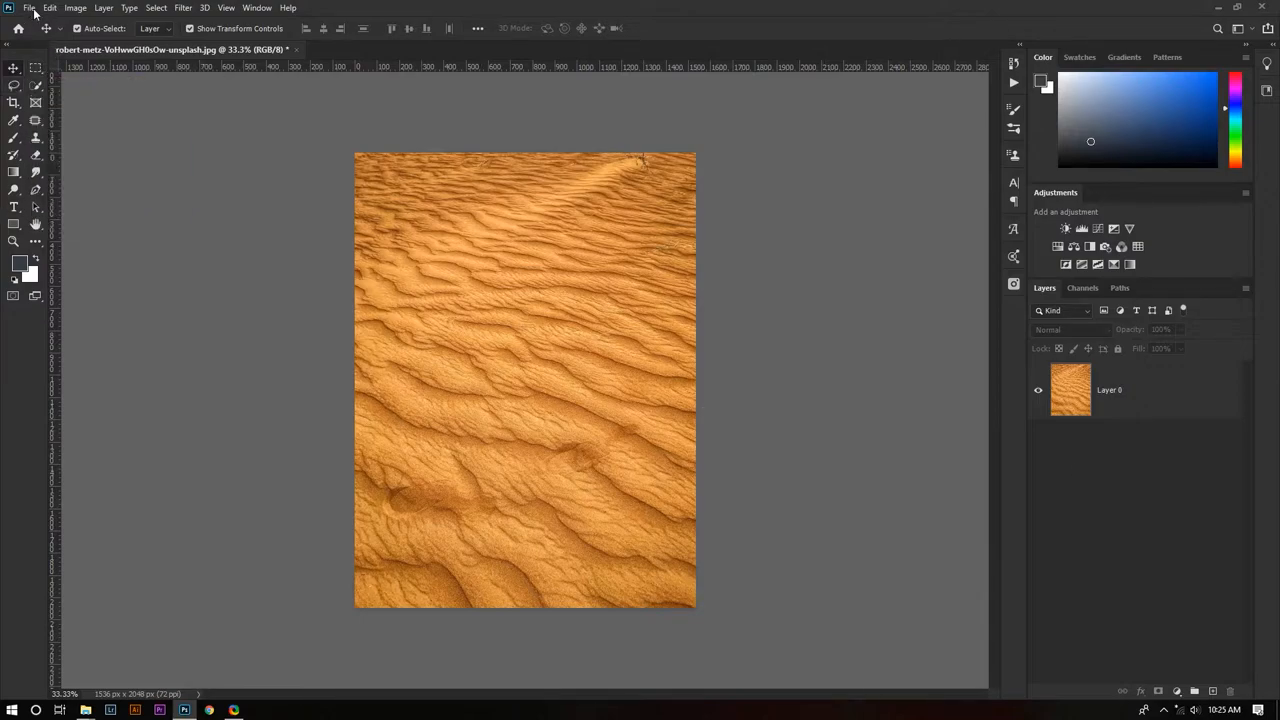
Step: Convert the sand photo to Grayscale mode, discarding its colour information
{"action": "left_click", "coordinate": [76, 8]}
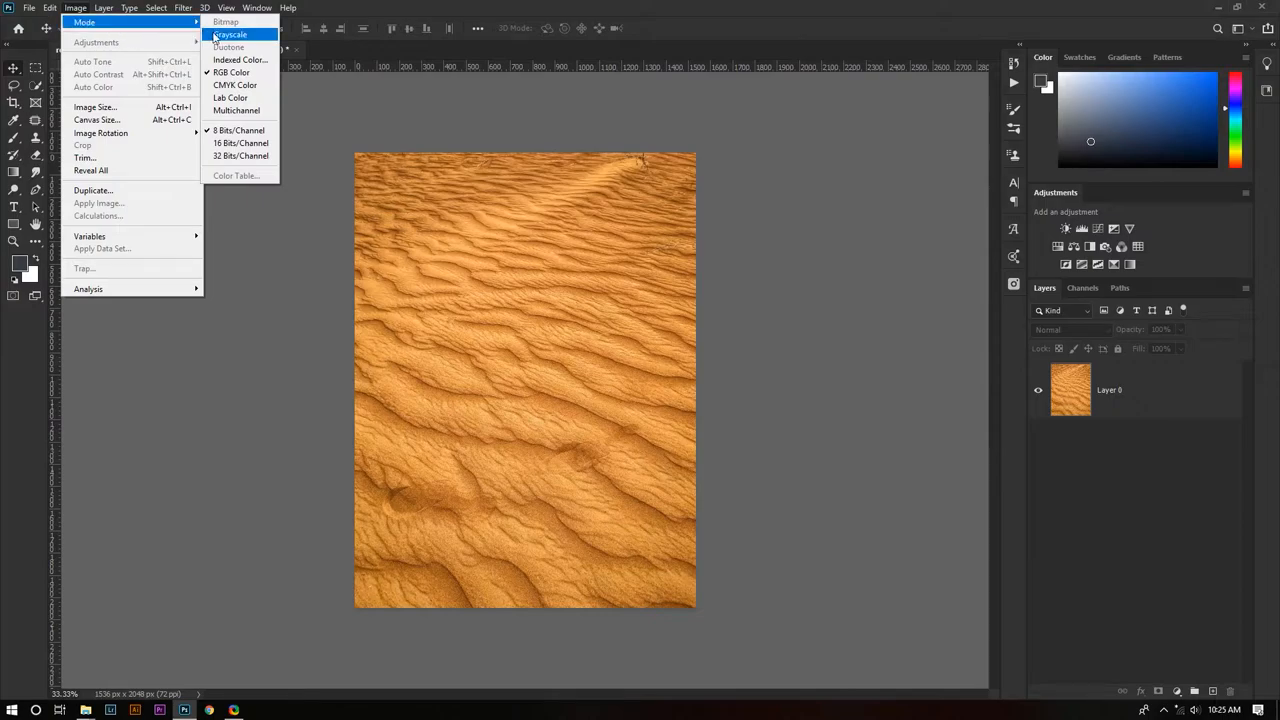
{"action": "left_click", "coordinate": [230, 34]}
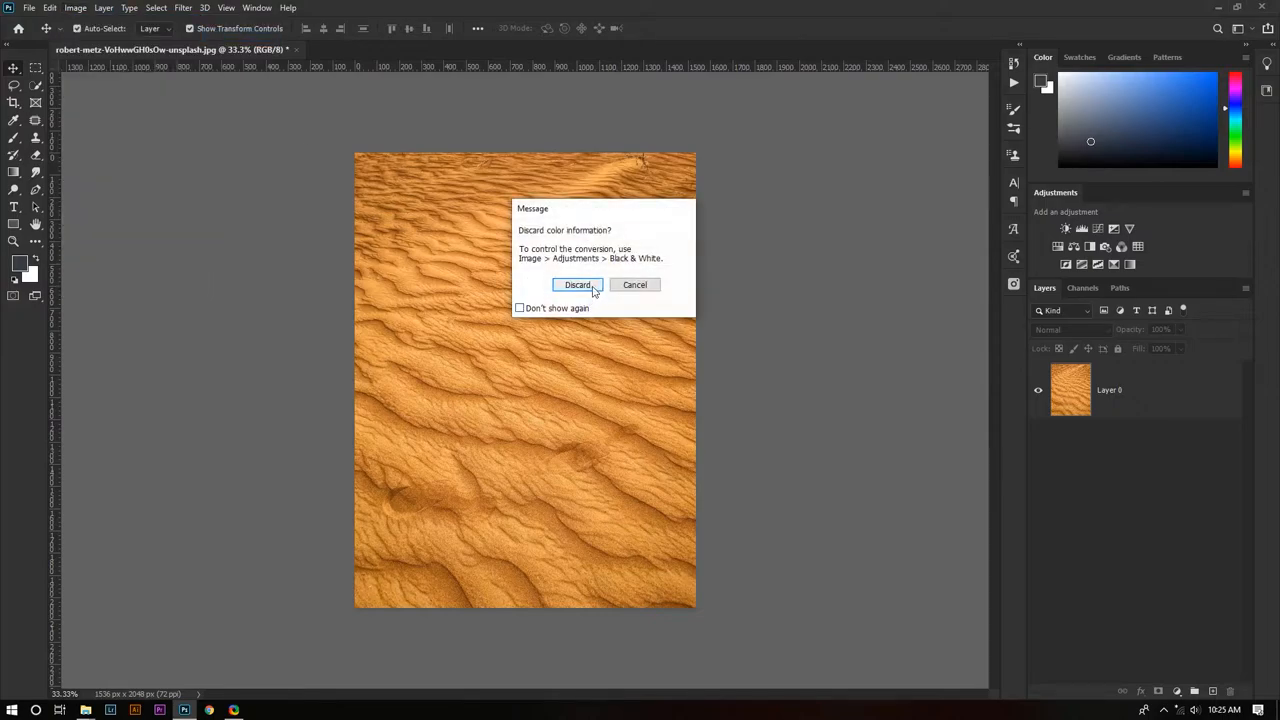
{"action": "left_click", "coordinate": [576, 284]}
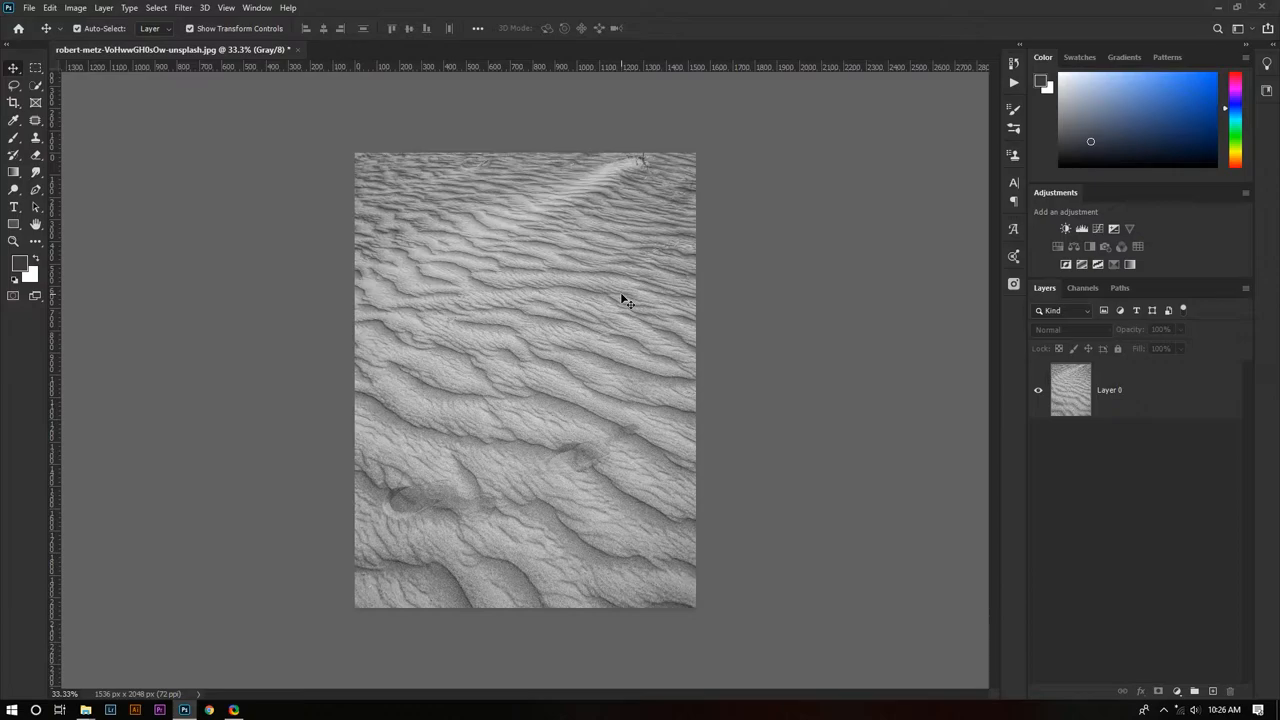
{"action": "mouse_move", "coordinate": [644, 308]}
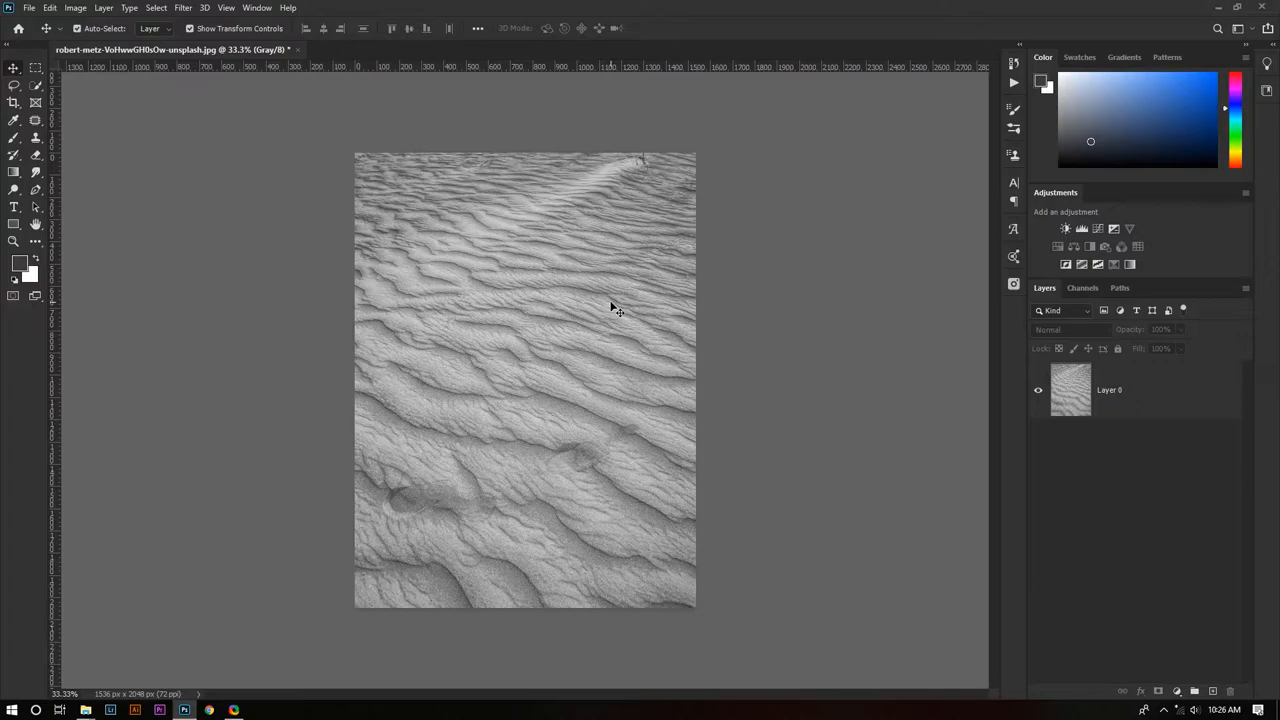
{"action": "mouse_move", "coordinate": [632, 326]}
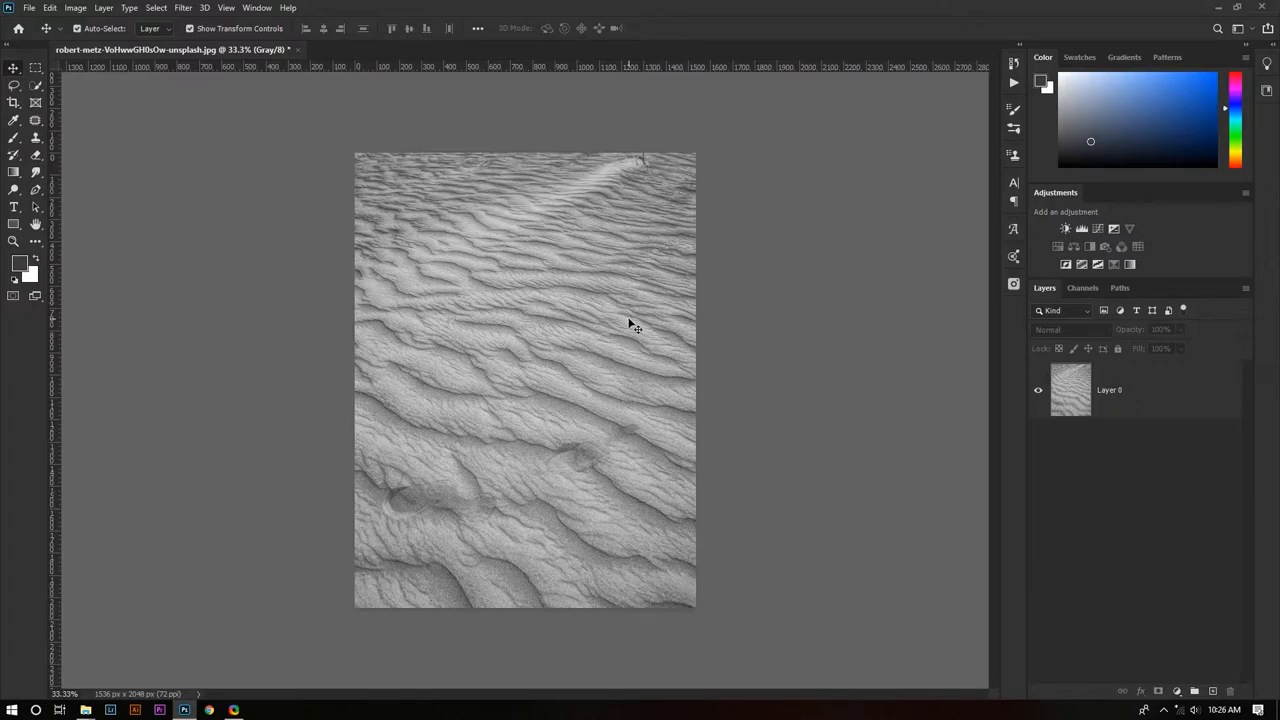
{"action": "mouse_move", "coordinate": [360, 556]}
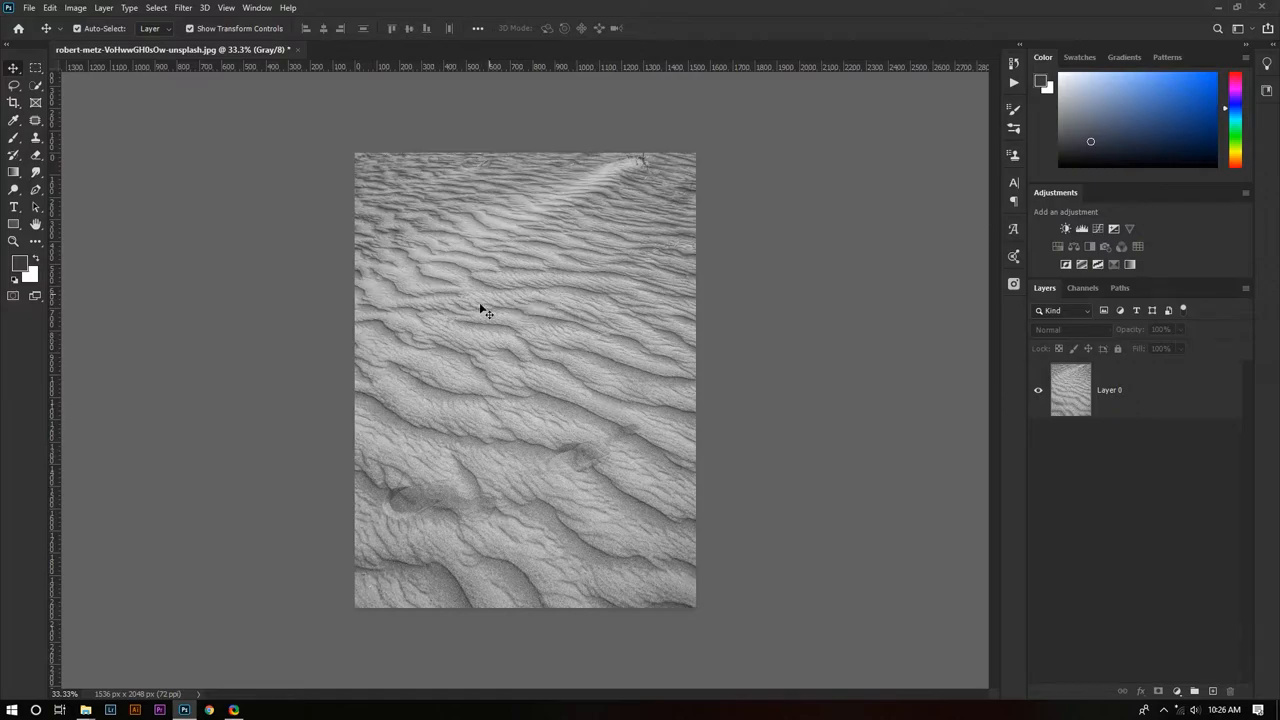
{"action": "mouse_move", "coordinate": [536, 400]}
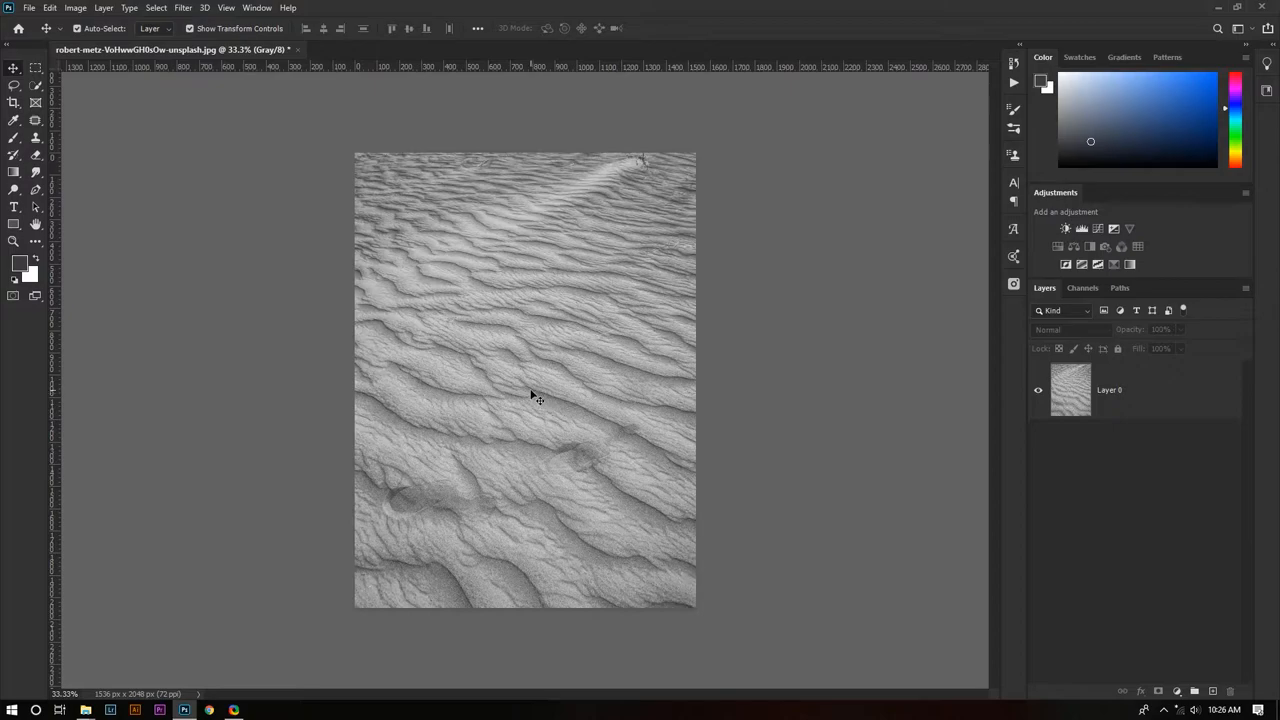
{"action": "mouse_move", "coordinate": [536, 400]}
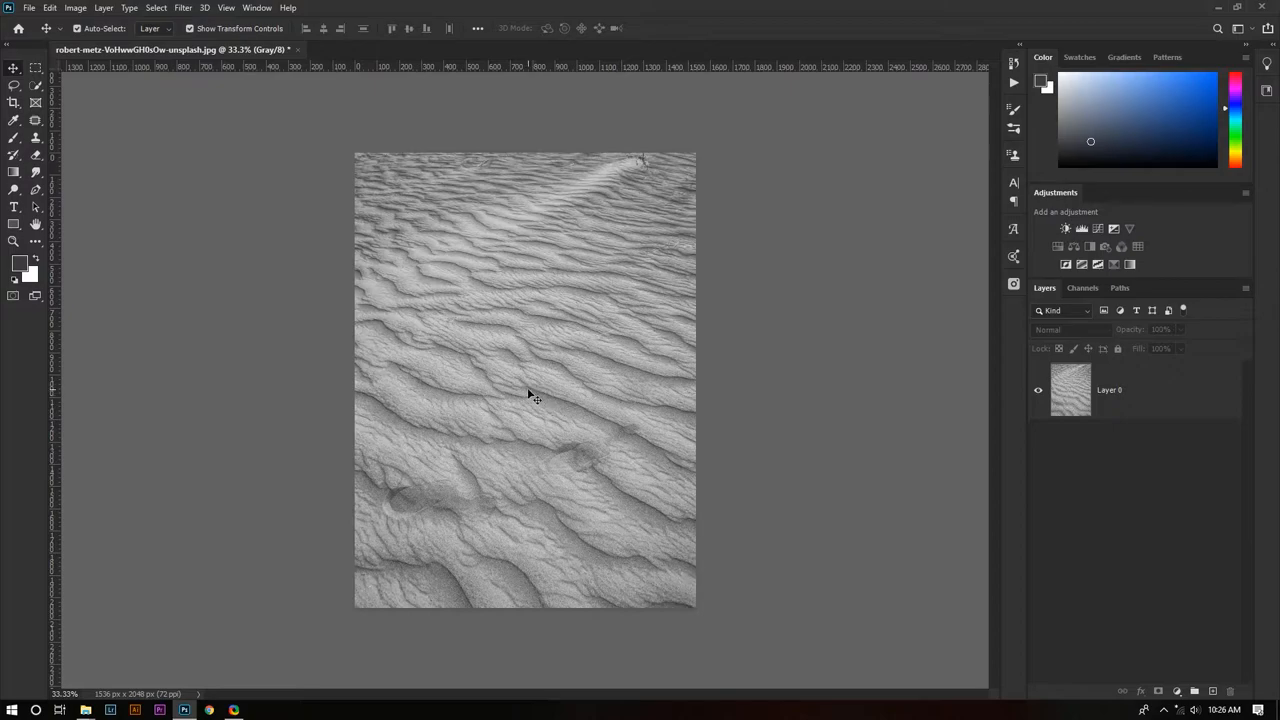
{"action": "mouse_move", "coordinate": [518, 392]}
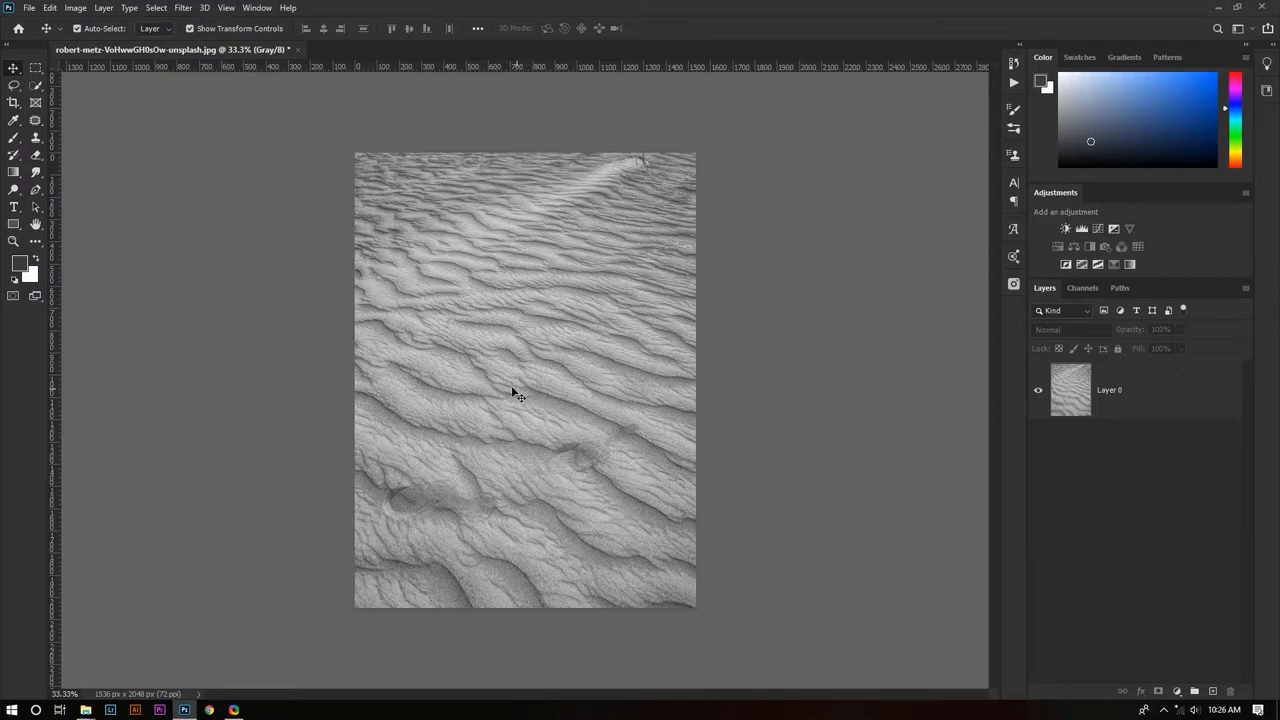
Step: Apply a Gaussian Blur of radius 6.0 pixels to the grayscale sand layer
{"action": "left_click", "coordinate": [184, 8]}
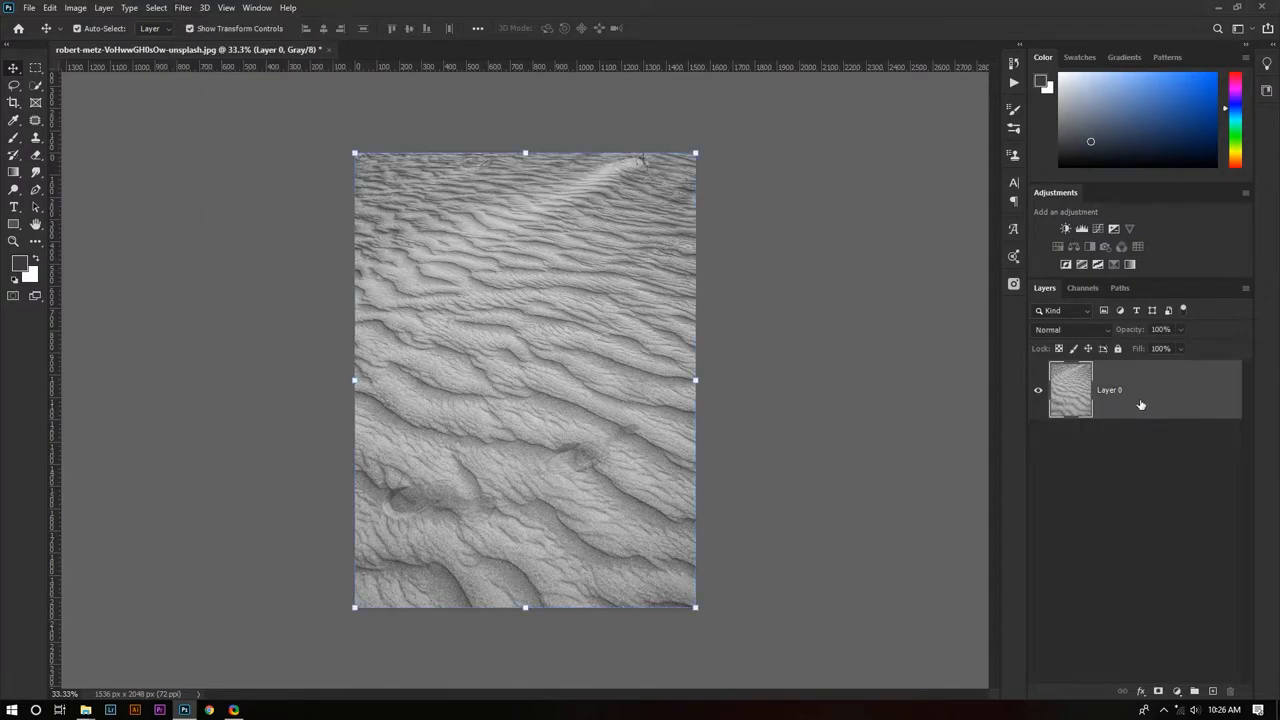
{"action": "left_click", "coordinate": [182, 8]}
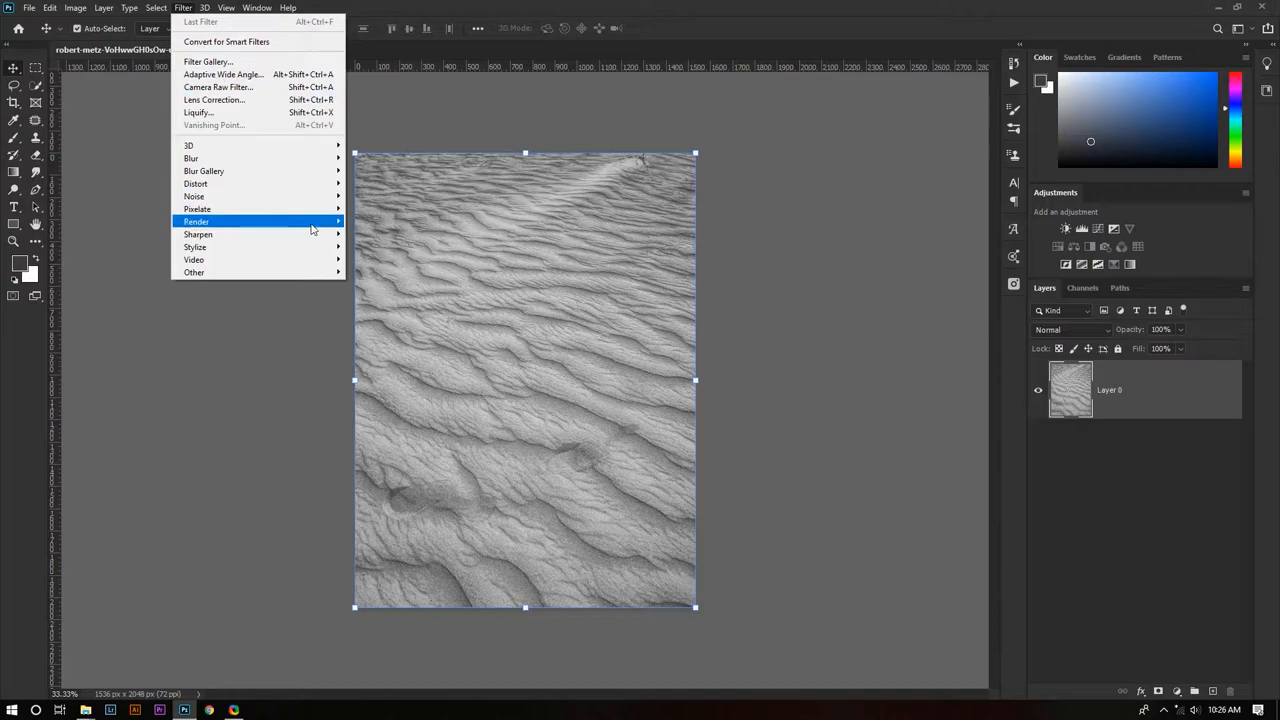
{"action": "mouse_move", "coordinate": [192, 158]}
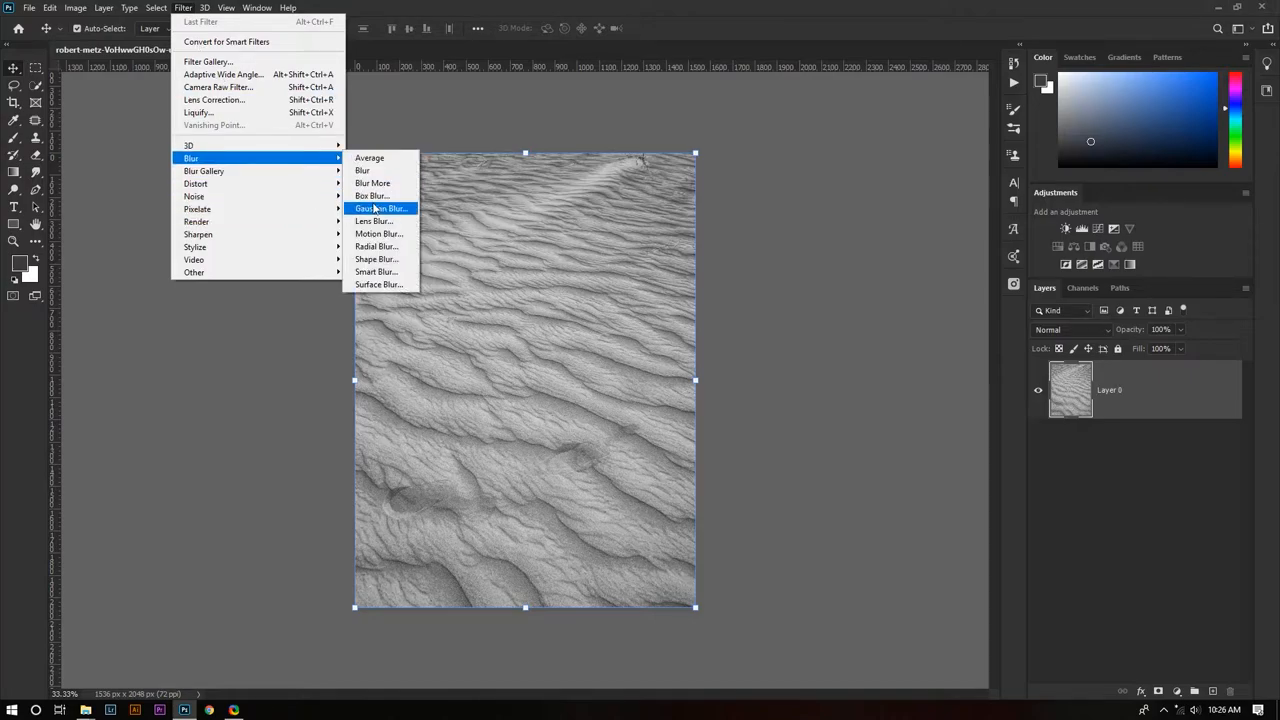
{"action": "left_click", "coordinate": [380, 208]}
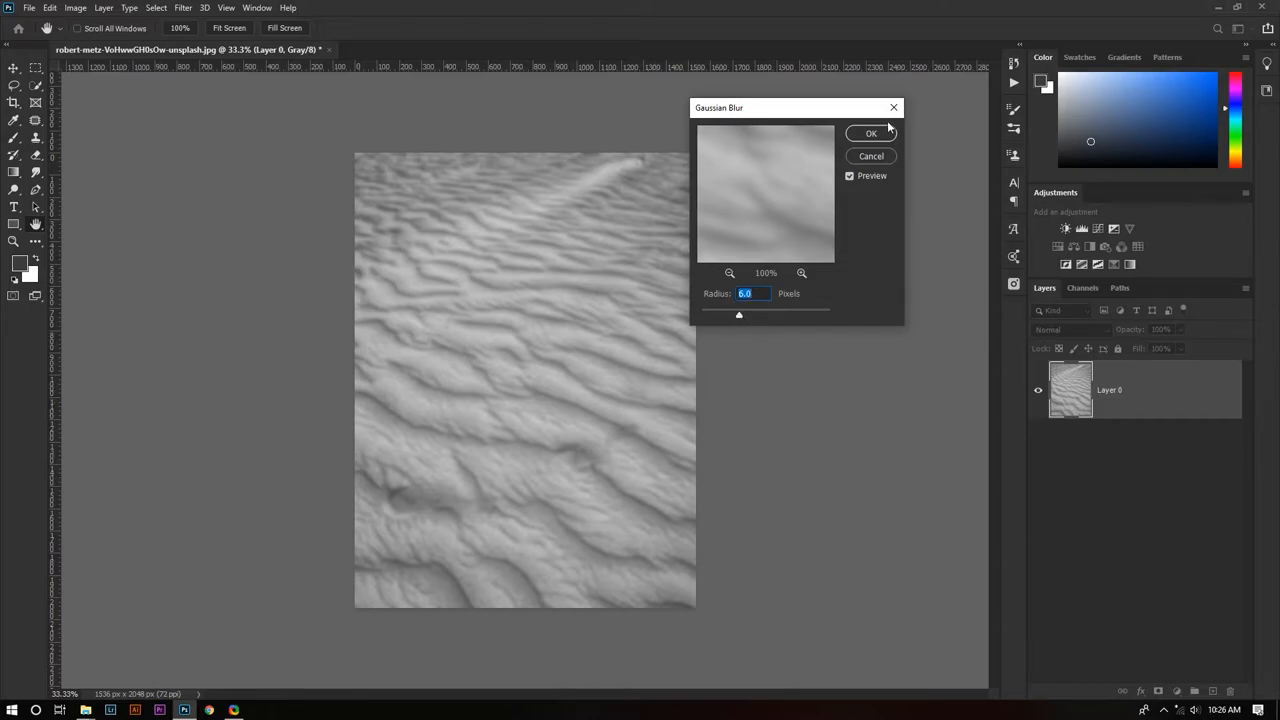
{"action": "left_click", "coordinate": [870, 132]}
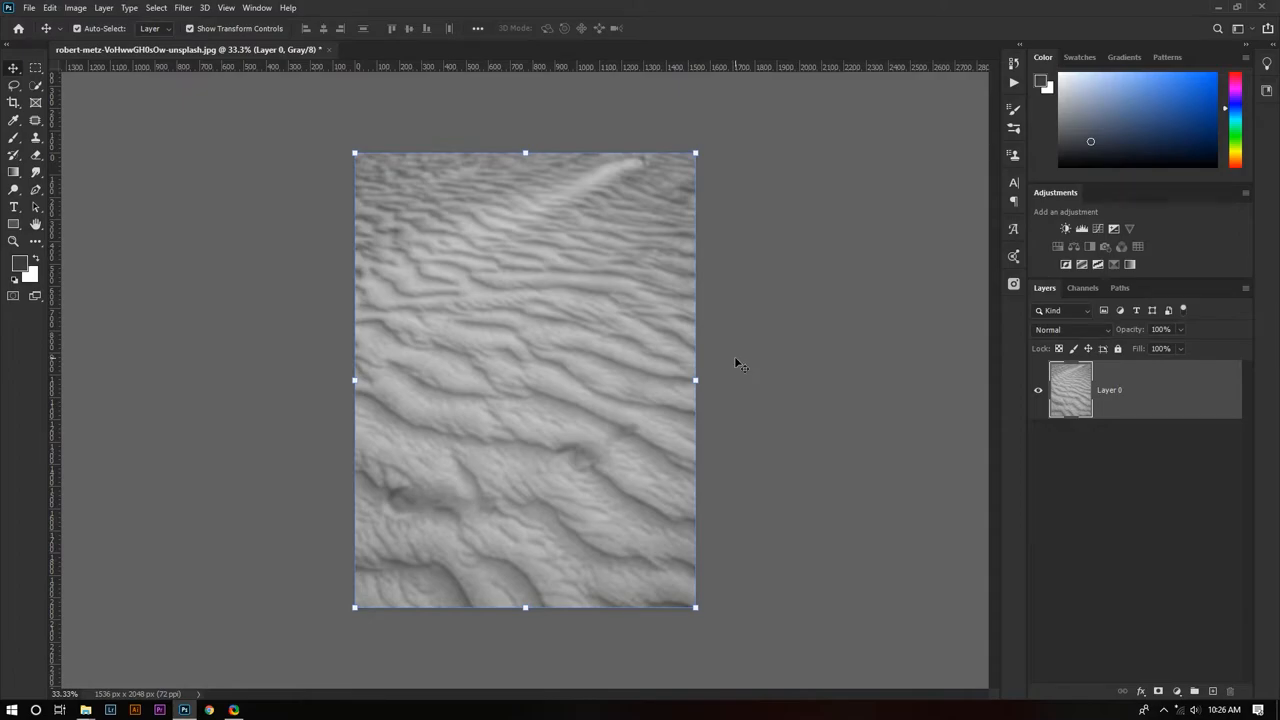
{"action": "mouse_move", "coordinate": [748, 378]}
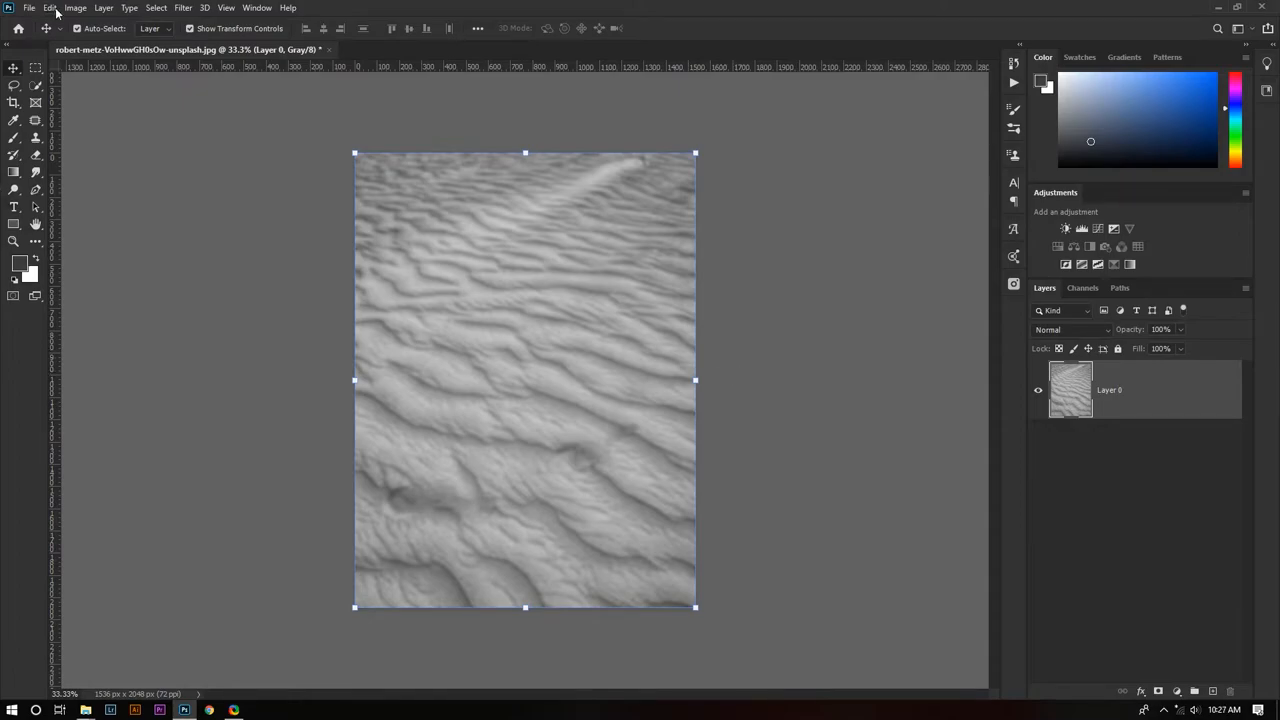
Step: Save the texture as a PSD named 'texture displacement', accepting Maximize Compatibility, and close it
{"action": "left_click", "coordinate": [28, 8]}
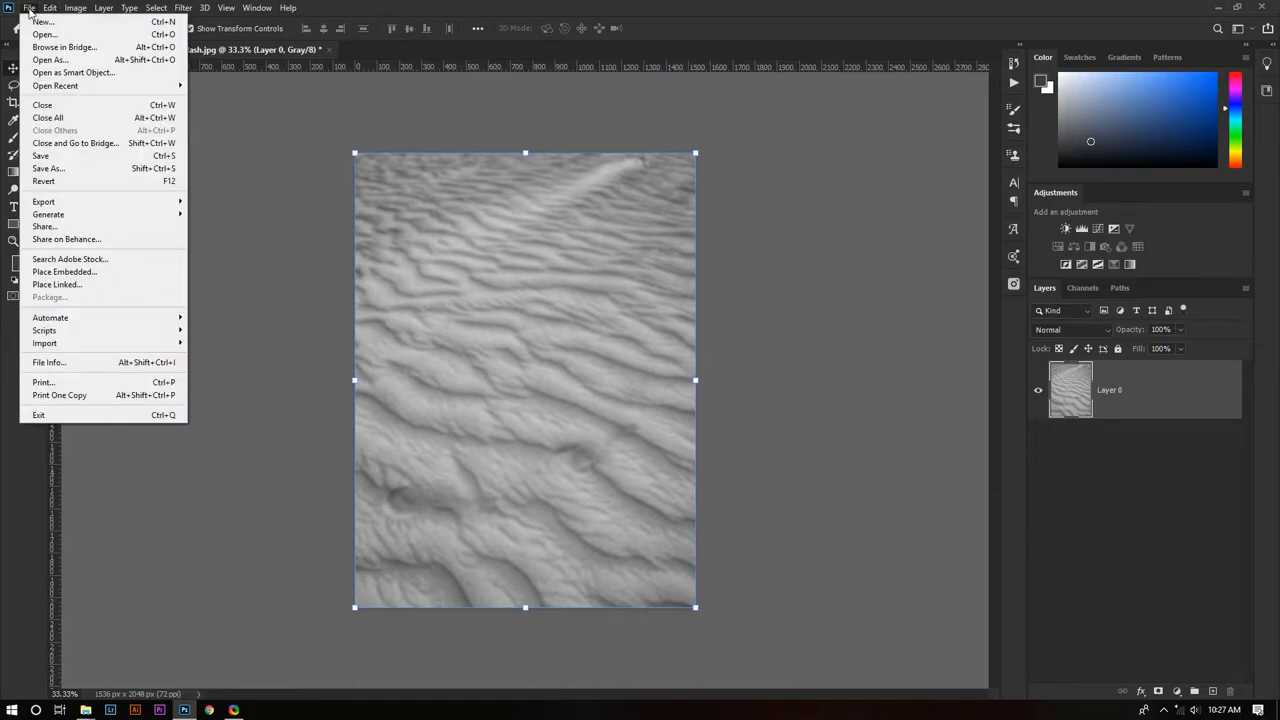
{"action": "left_click", "coordinate": [48, 168]}
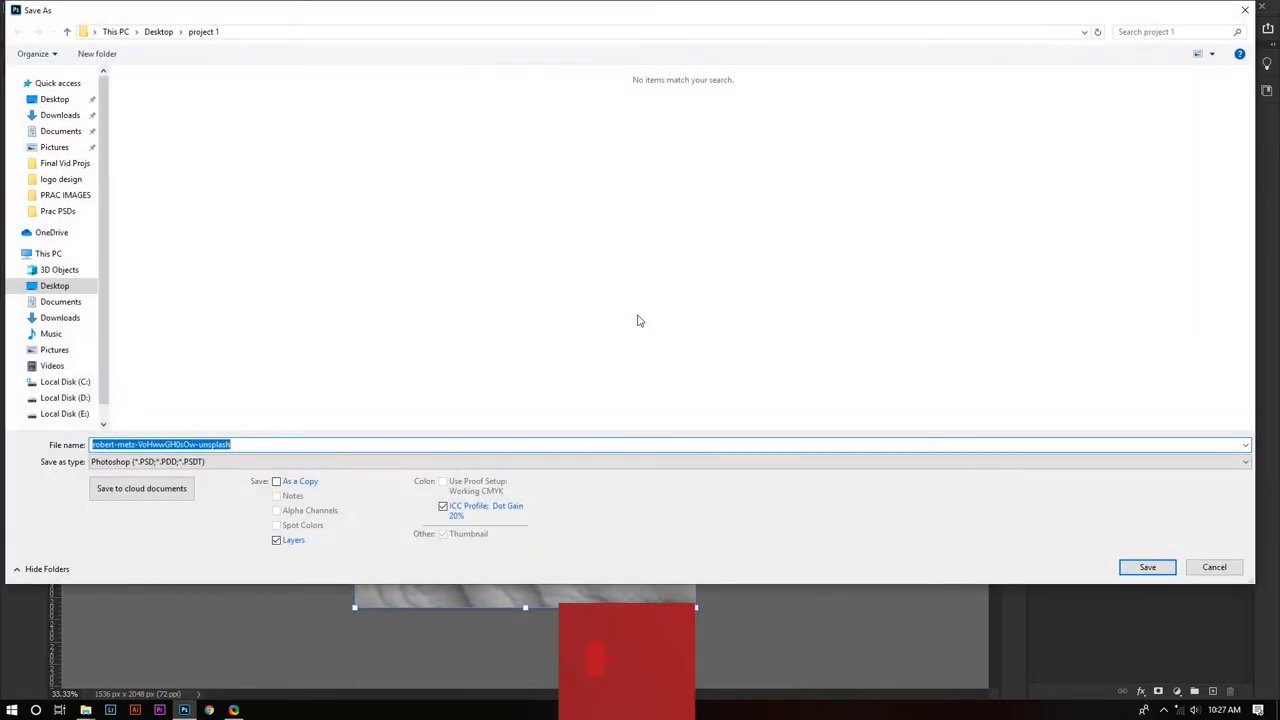
{"action": "left_click", "coordinate": [54, 100]}
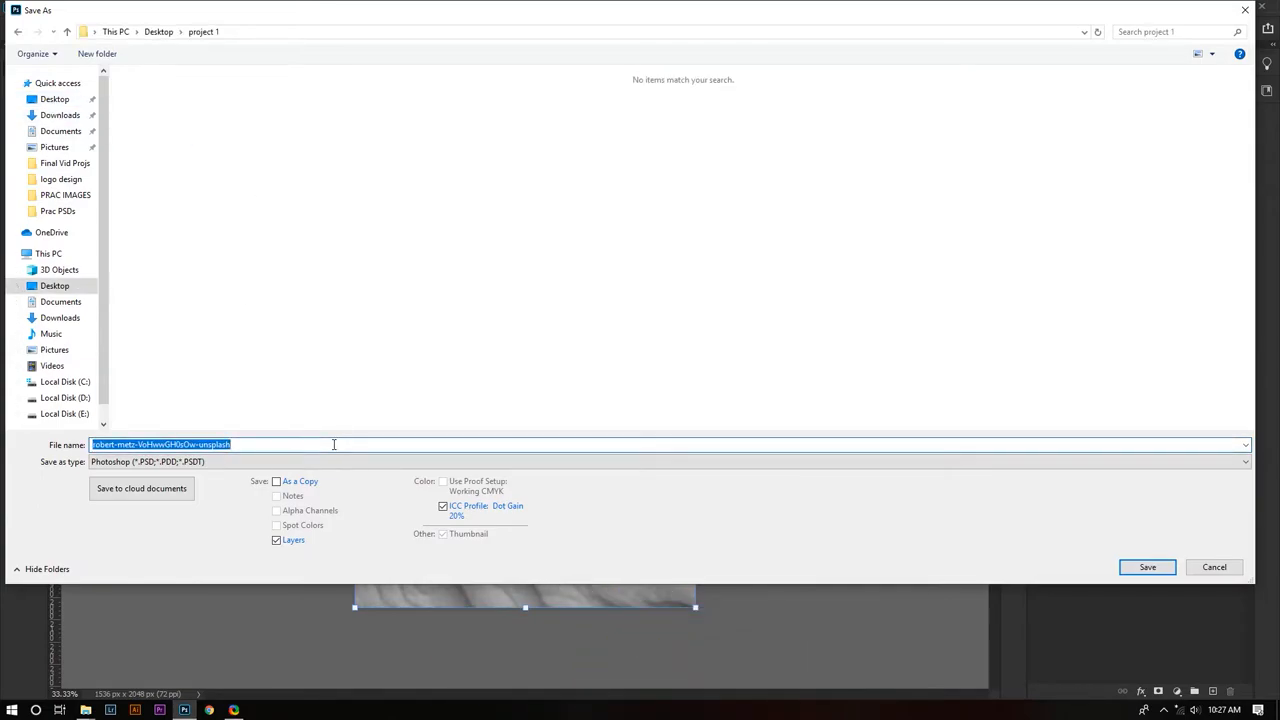
{"action": "type", "text": "texture displacement"}
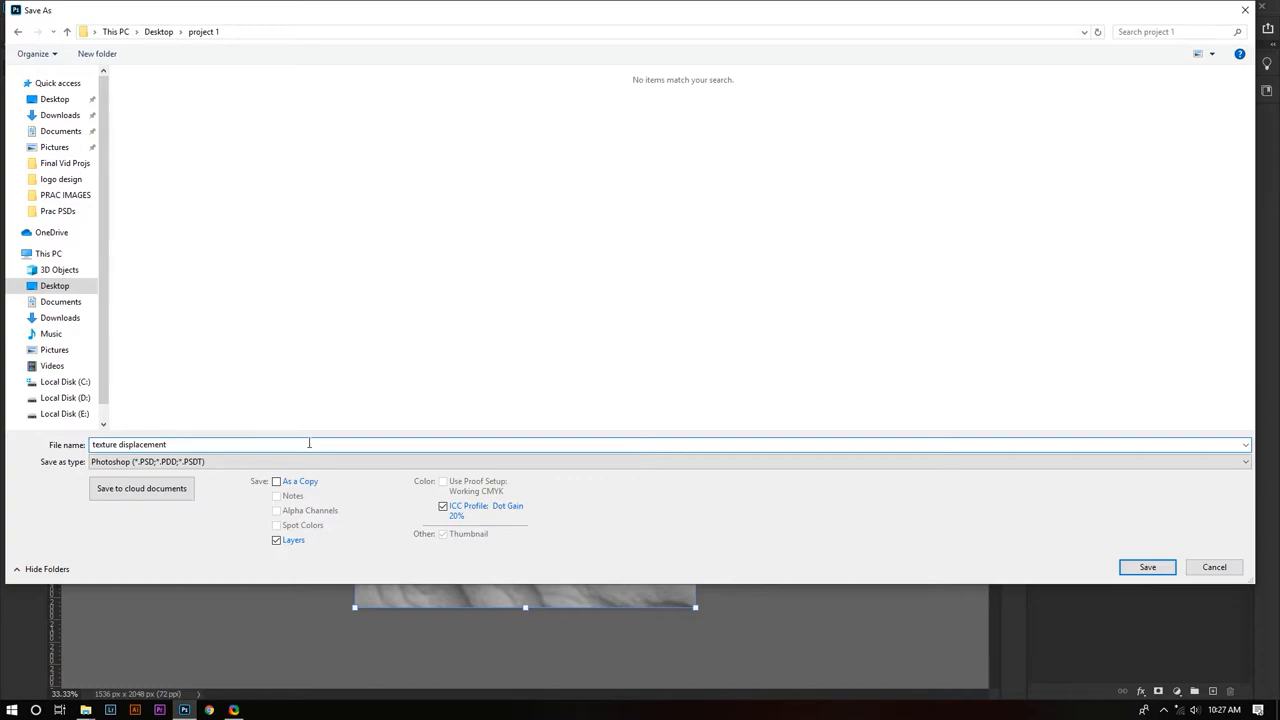
{"action": "left_click", "coordinate": [1148, 568]}
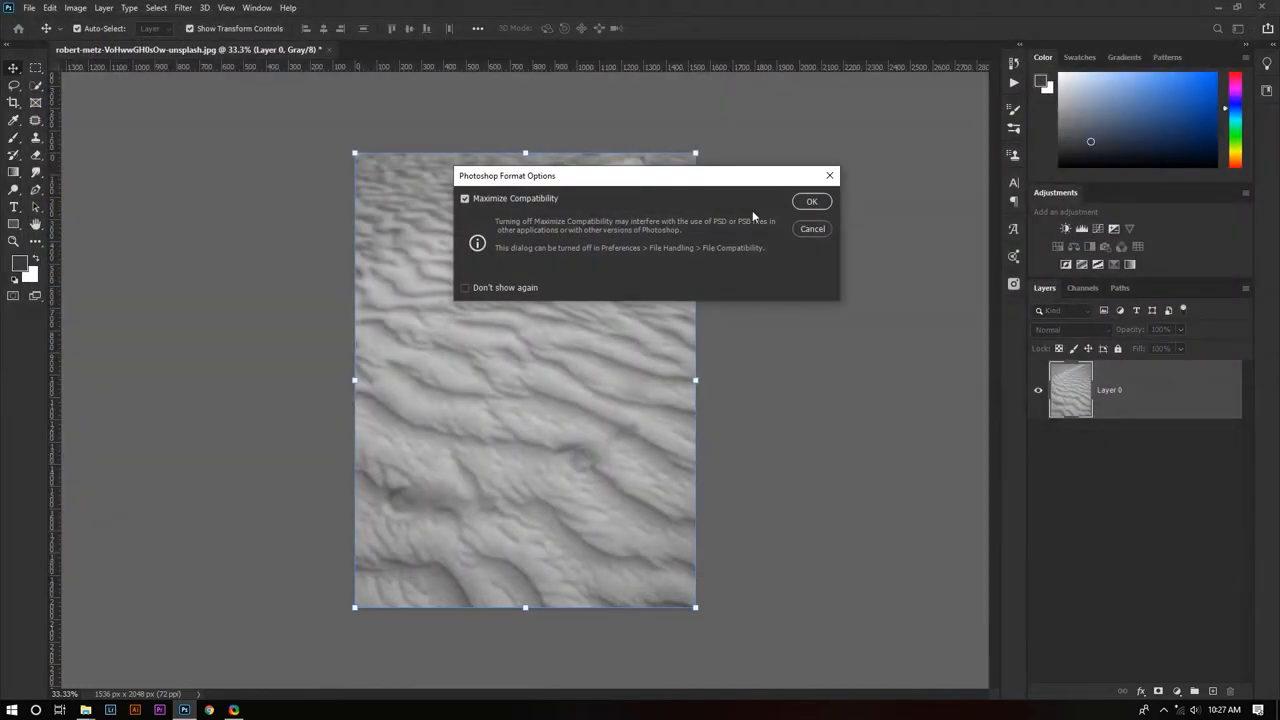
{"action": "left_click", "coordinate": [812, 200]}
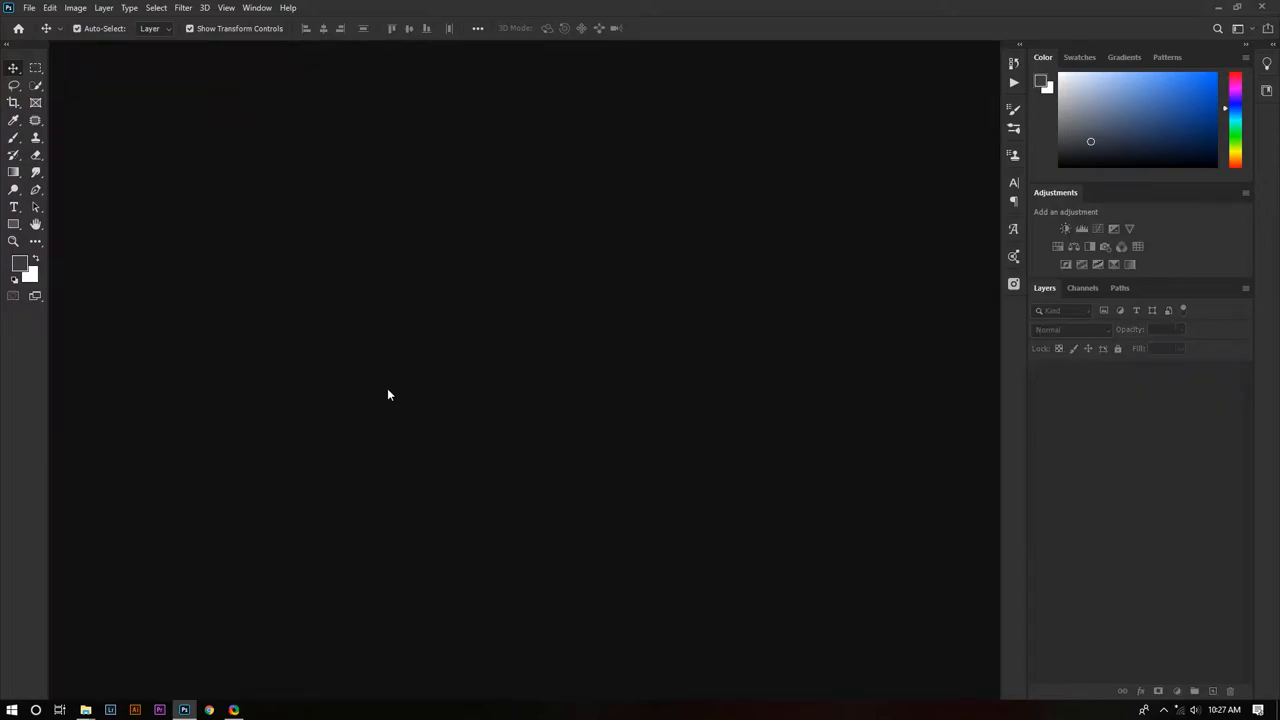
Step: Reopen the original colour sand photo JPG from the project 1 folder
{"action": "left_click", "coordinate": [28, 8]}
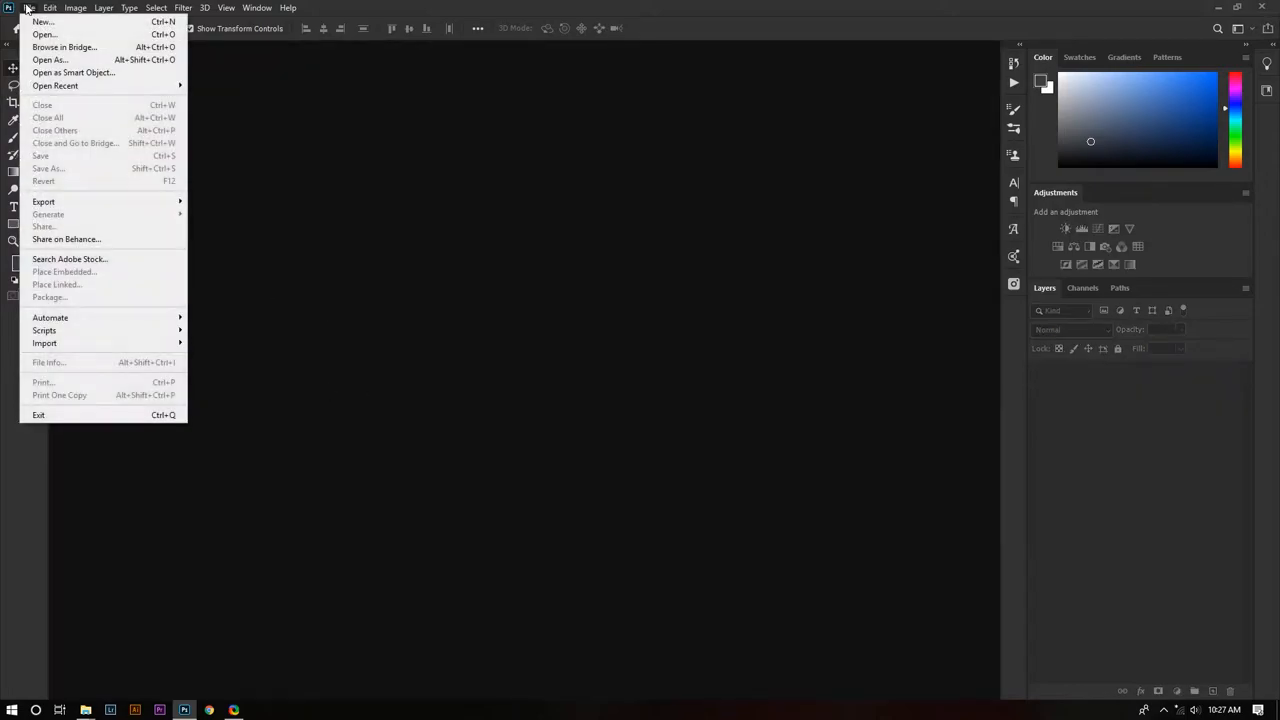
{"action": "left_click", "coordinate": [44, 34]}
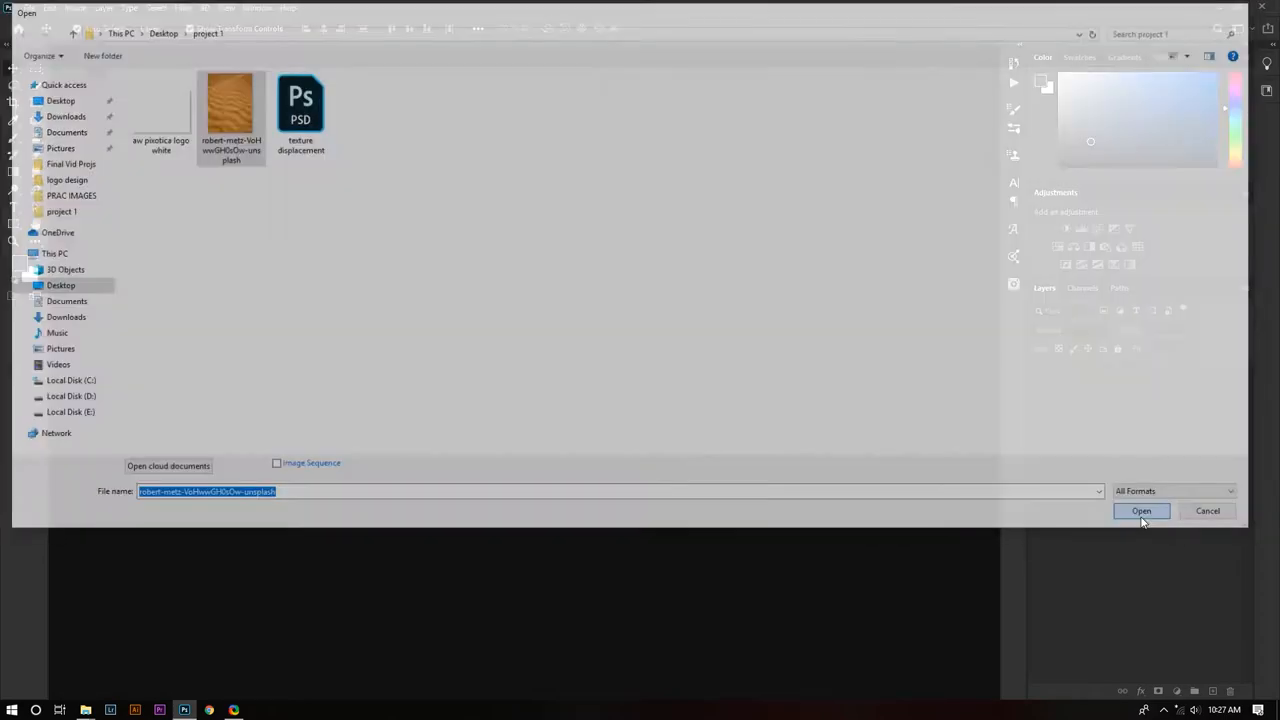
{"action": "left_click", "coordinate": [1140, 512]}
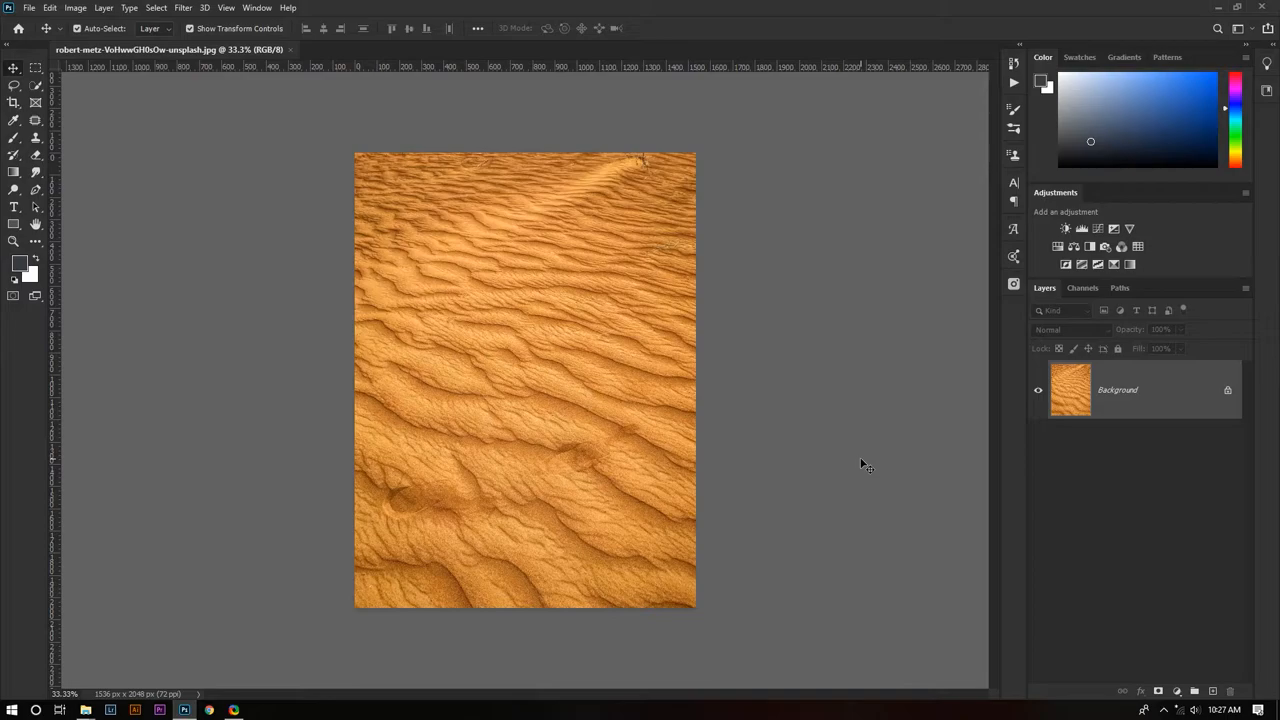
{"action": "mouse_move", "coordinate": [692, 488]}
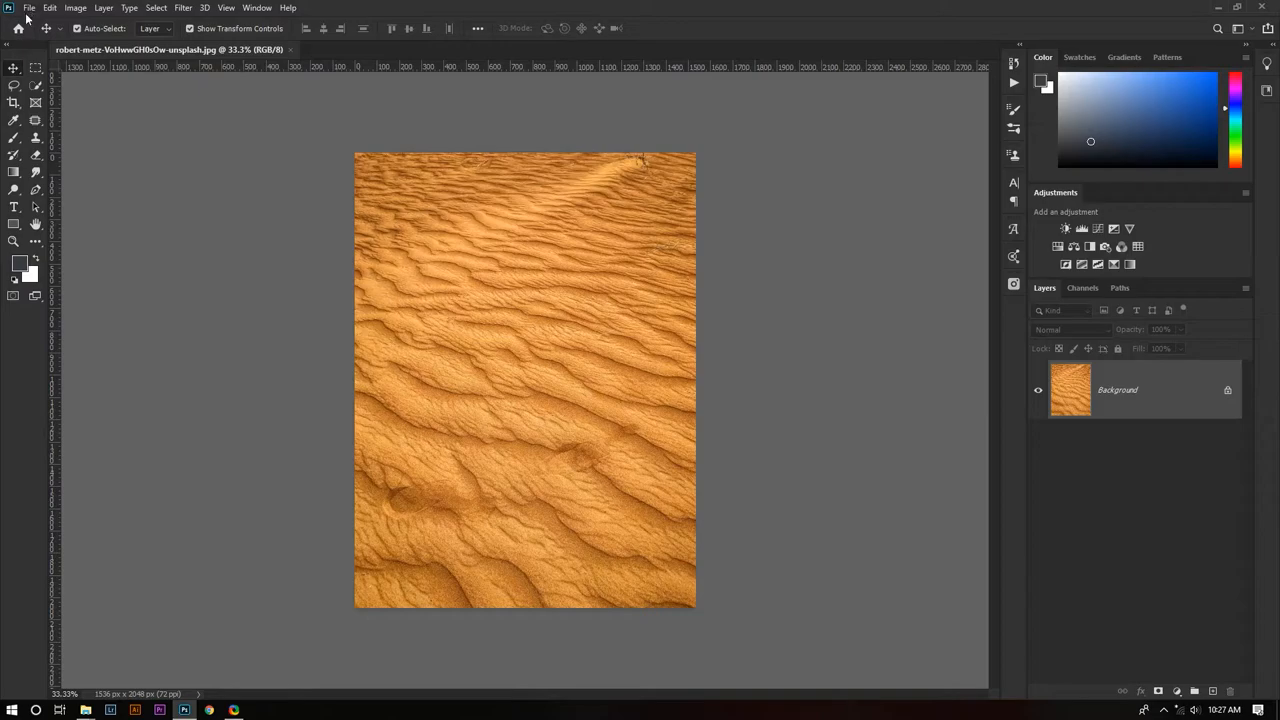
{"action": "left_click", "coordinate": [84, 710]}
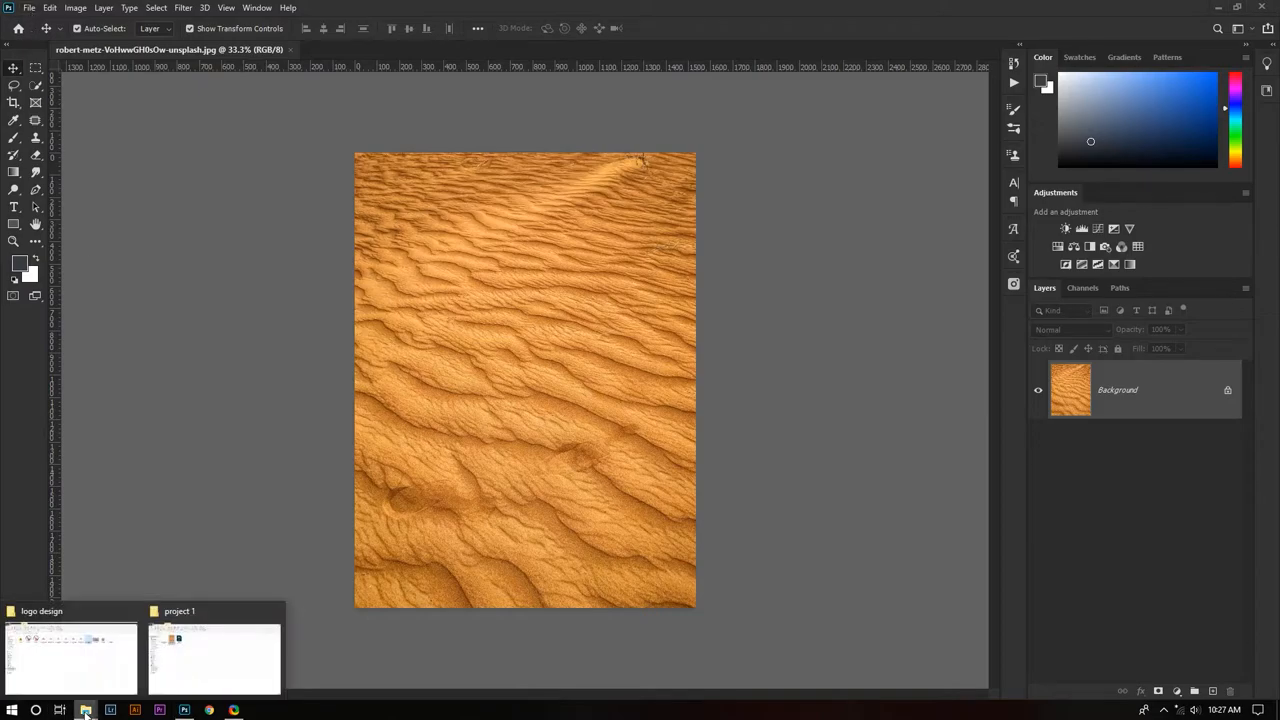
Step: Drag the pixotica logo white PNG from the project 1 folder into Photoshop, then return to the sand document
{"action": "left_click", "coordinate": [214, 658]}
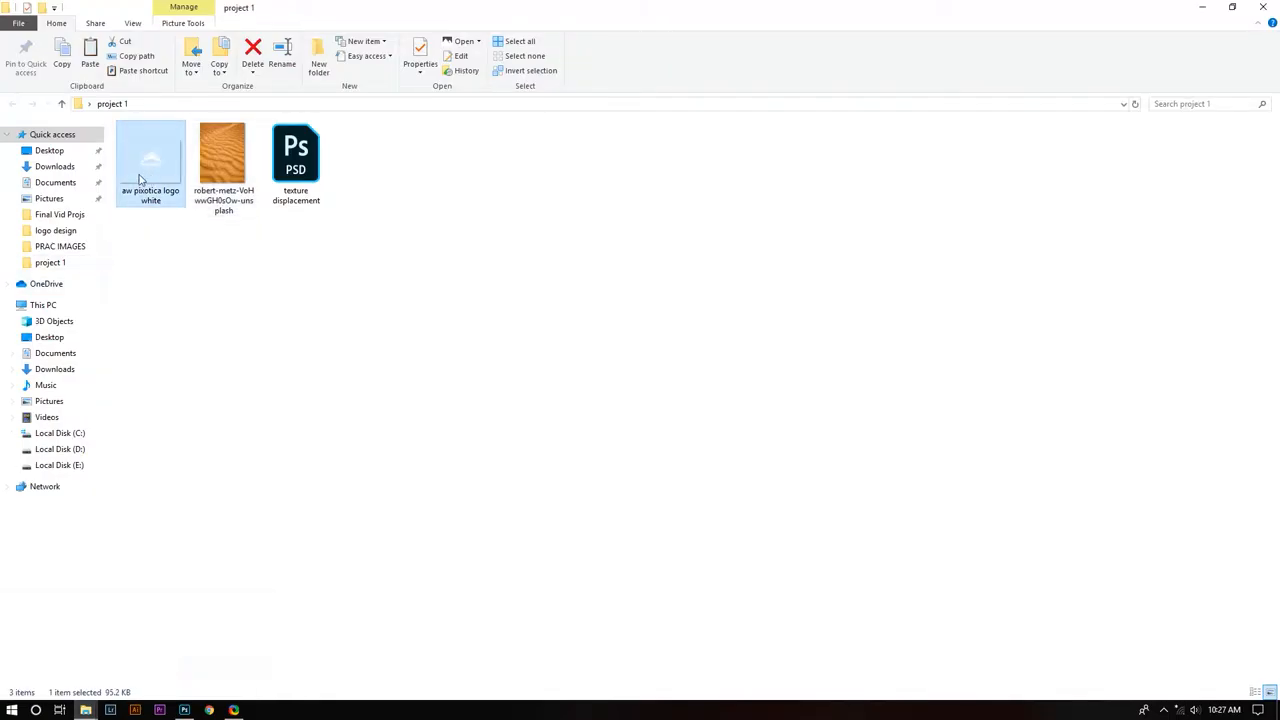
{"action": "mouse_move", "coordinate": [150, 164]}
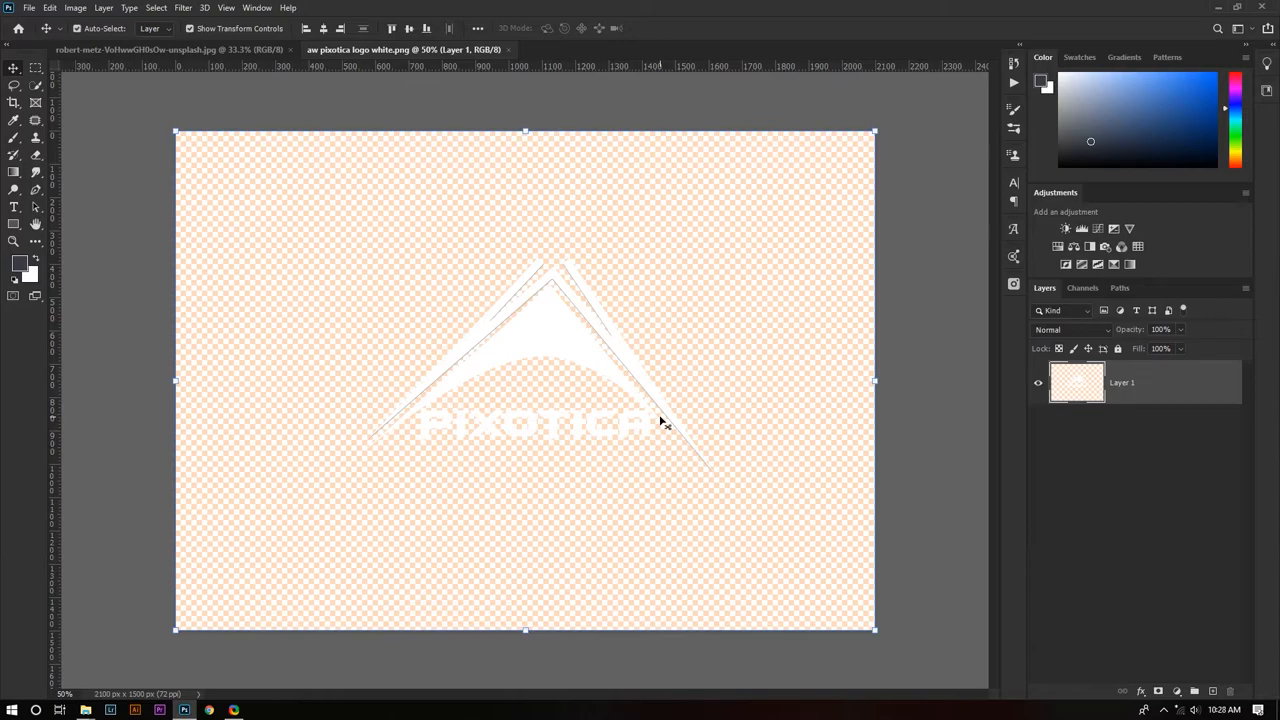
{"action": "left_click", "coordinate": [170, 48]}
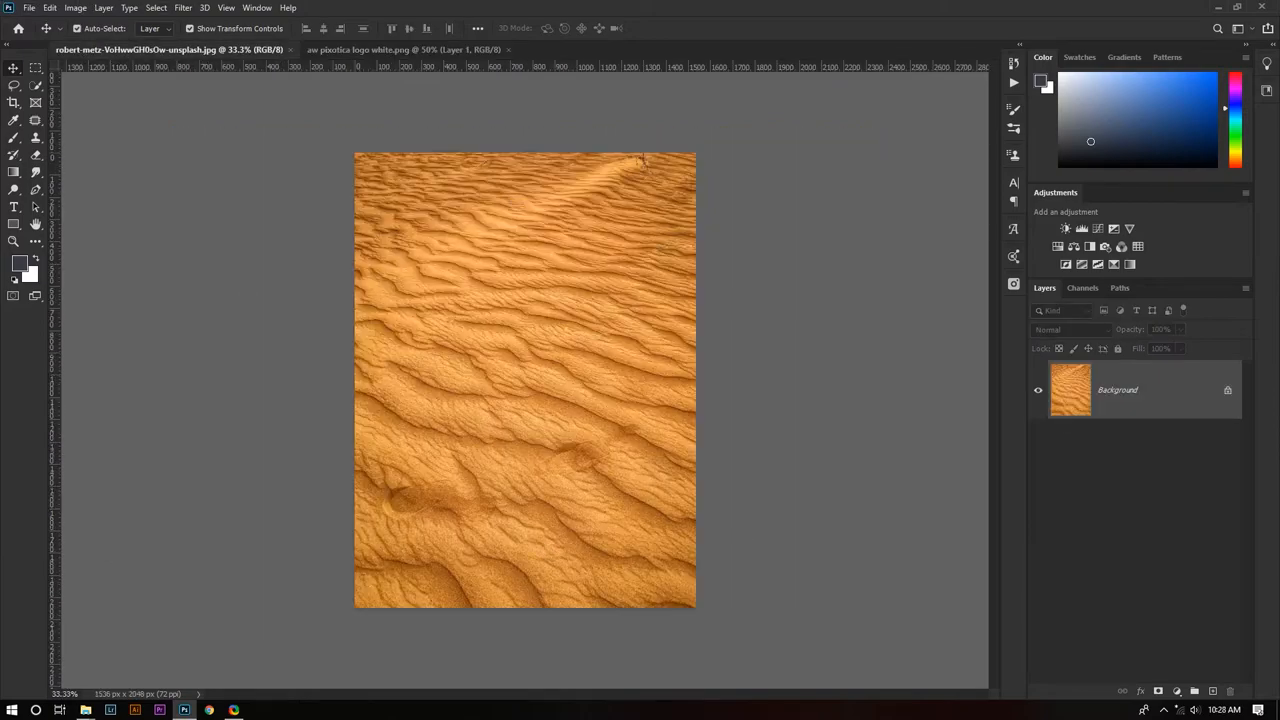
{"action": "mouse_move", "coordinate": [478, 392]}
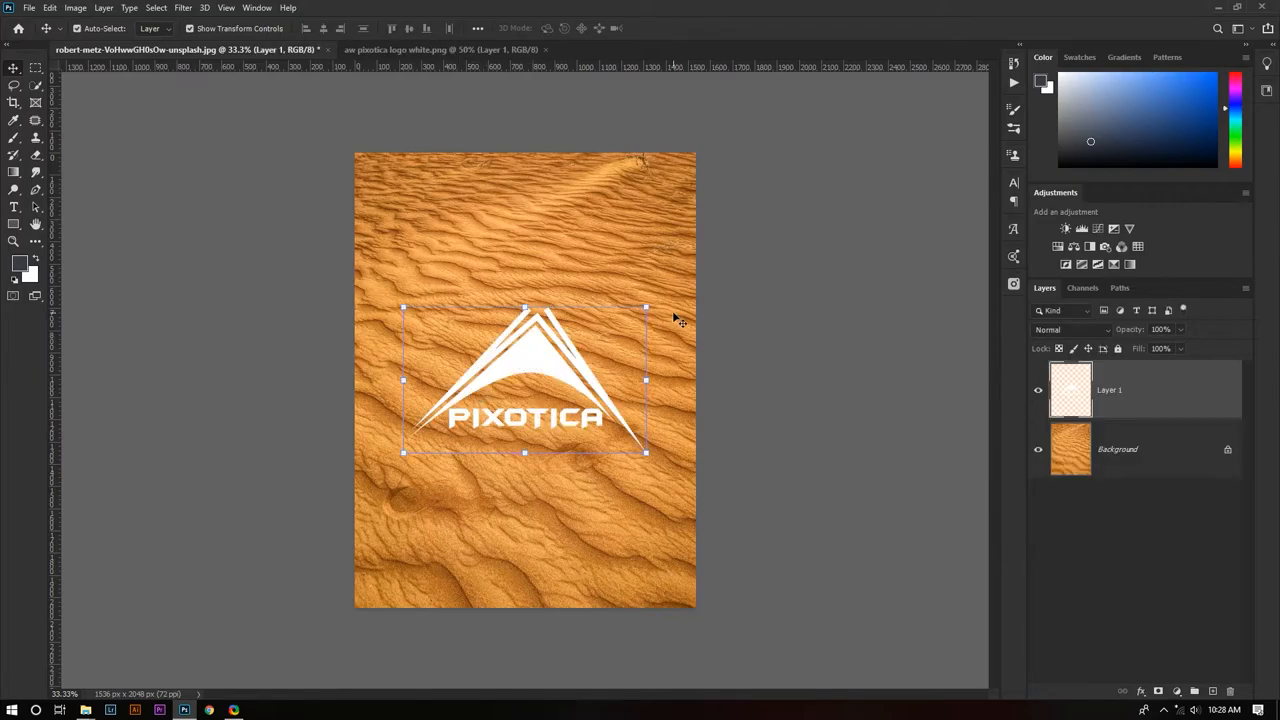
Step: Scale the logo layer up so it spans the middle of the sand photo
{"action": "left_click_drag", "start_coordinate": [644, 308], "coordinate": [672, 290]}
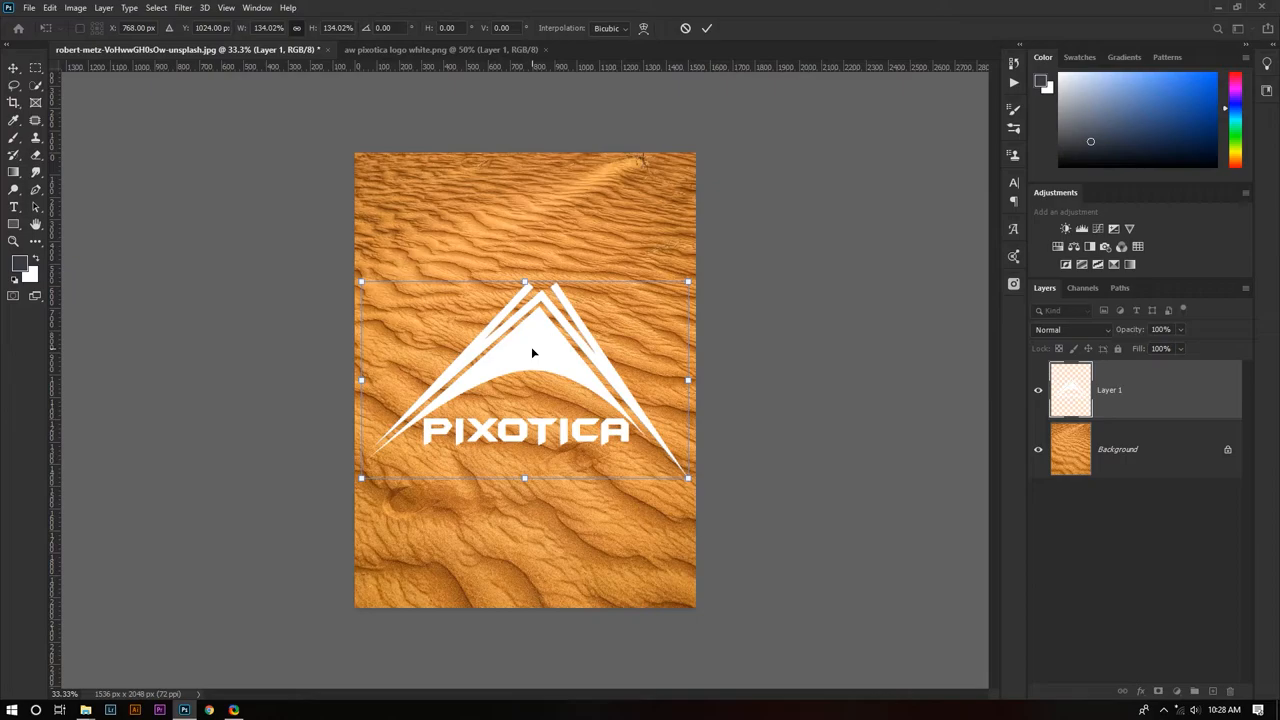
{"action": "mouse_move", "coordinate": [560, 360]}
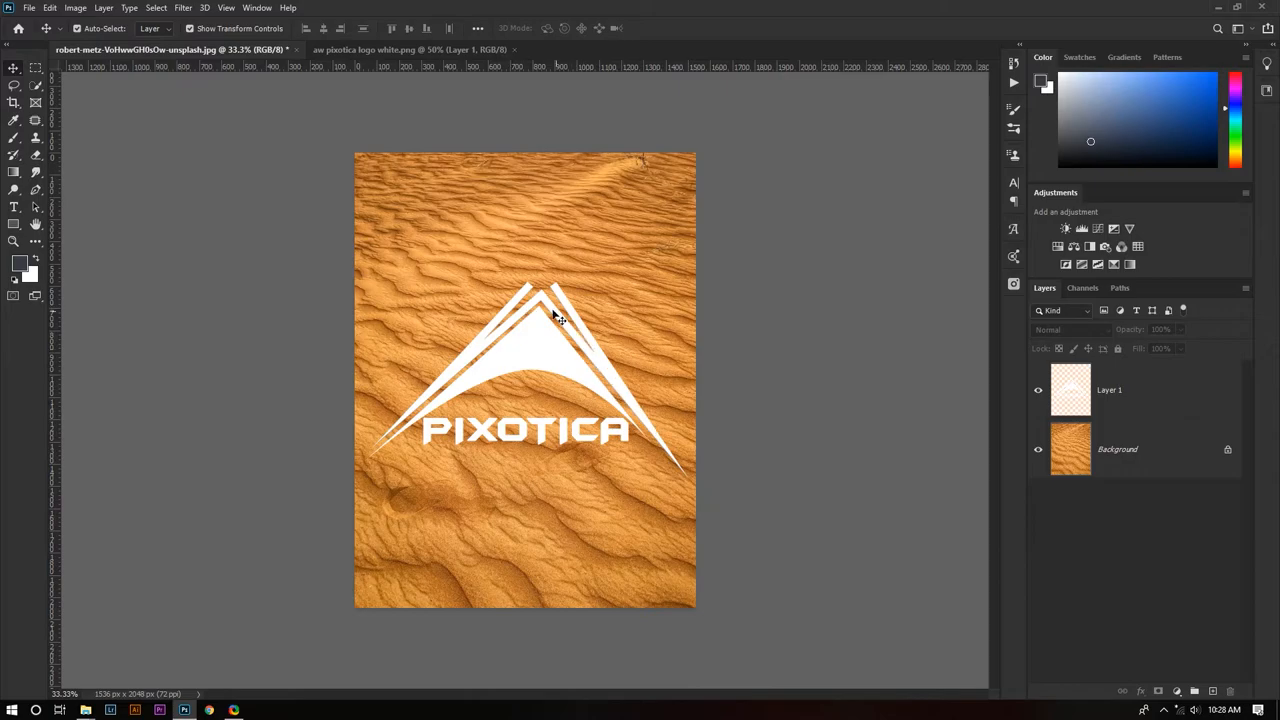
{"action": "mouse_move", "coordinate": [752, 380]}
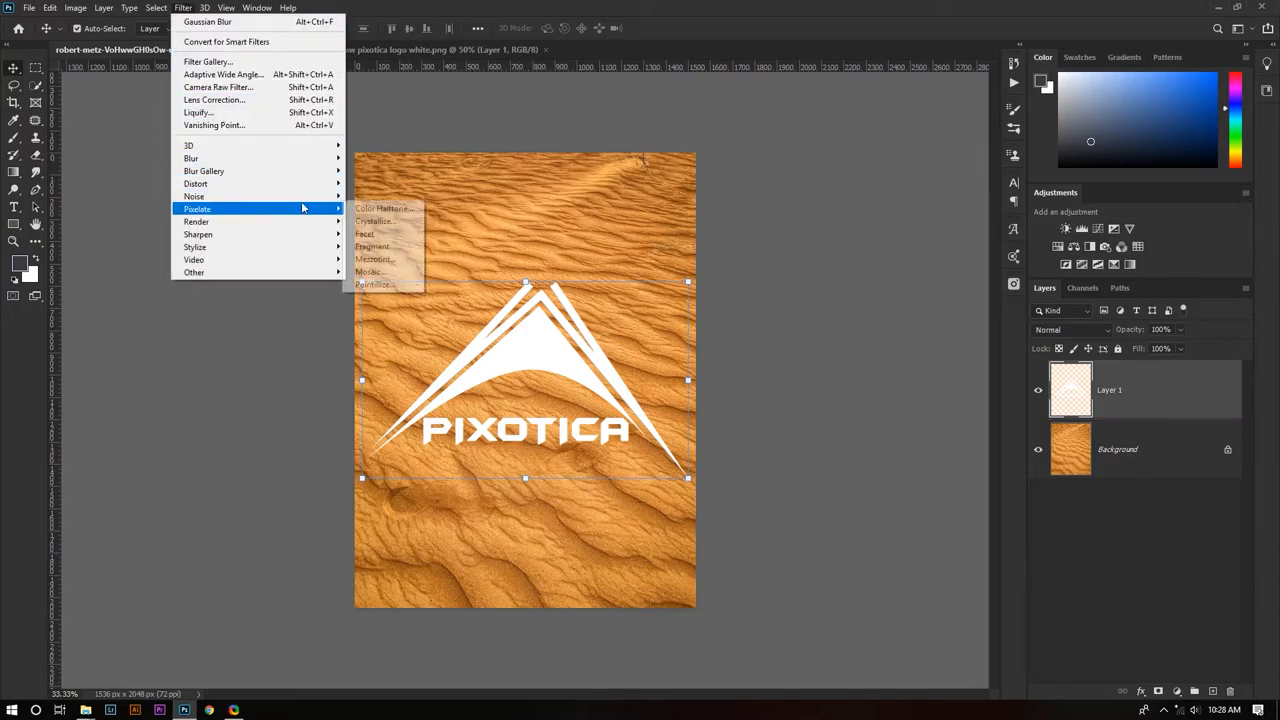
{"action": "mouse_move", "coordinate": [196, 184]}
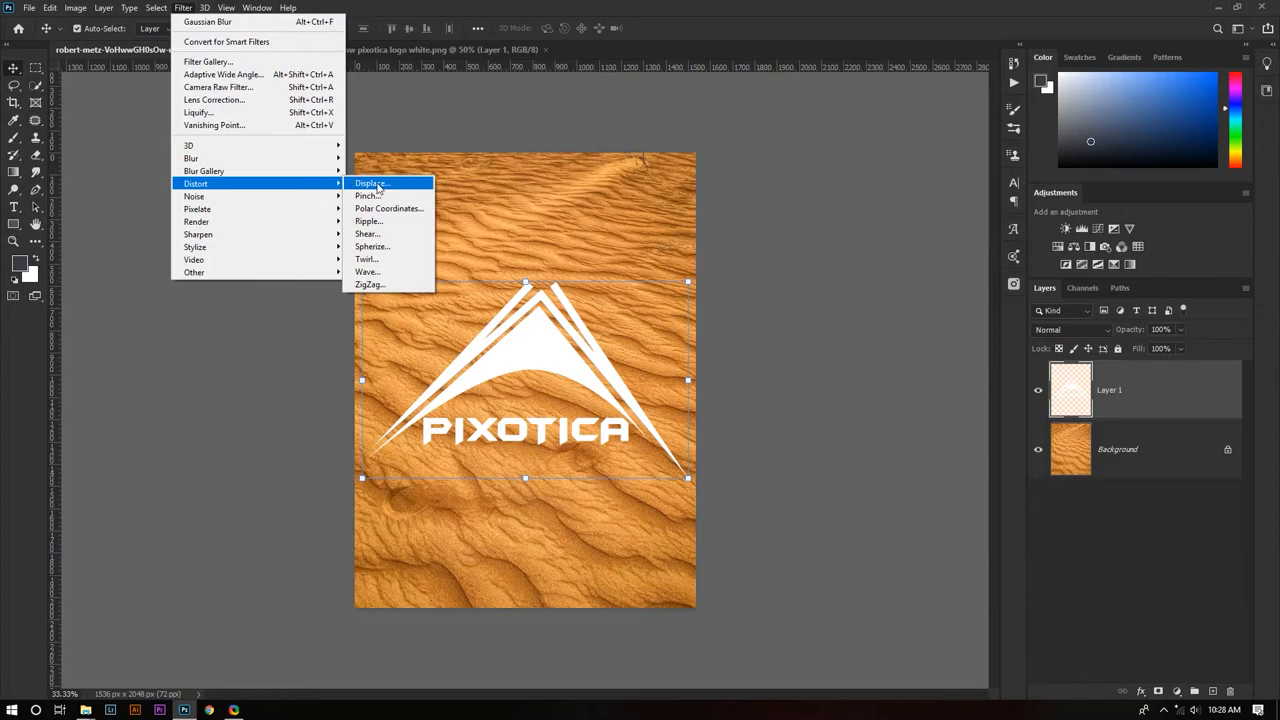
Step: Apply Filter > Distort > Displace to the logo with Horizontal and Vertical Scale 15
{"action": "left_click", "coordinate": [372, 184]}
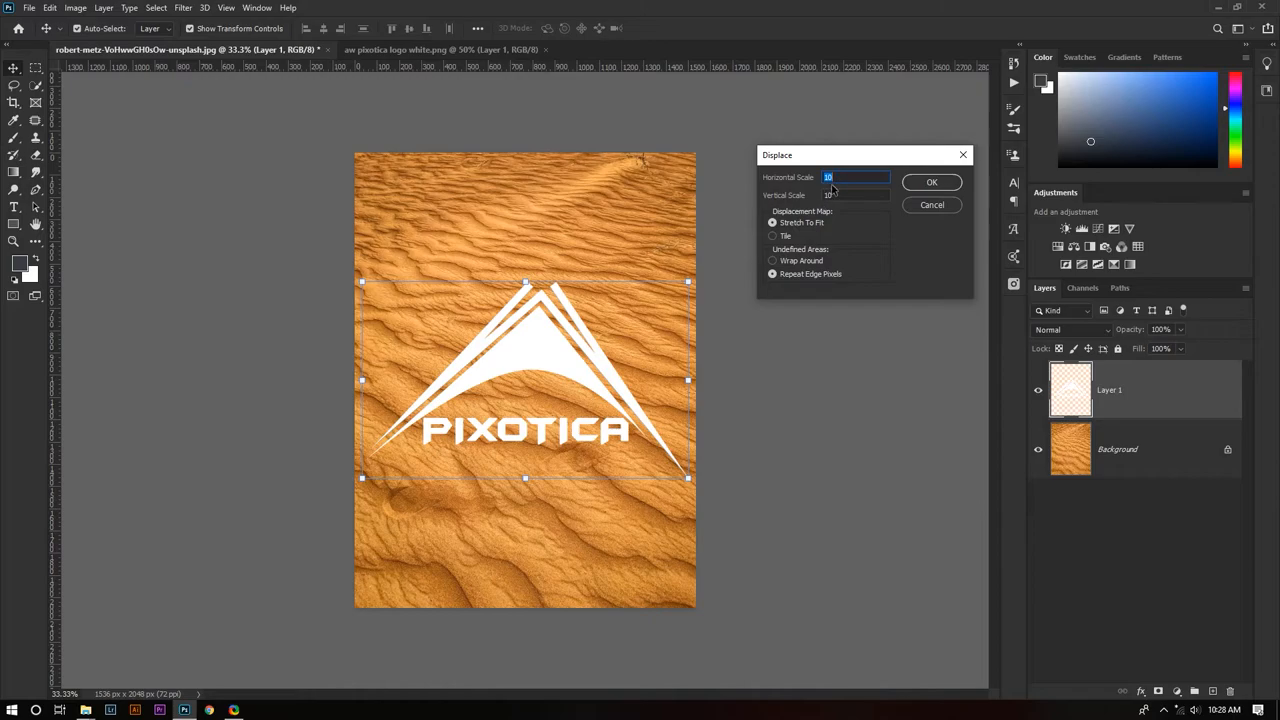
{"action": "left_click", "coordinate": [856, 176]}
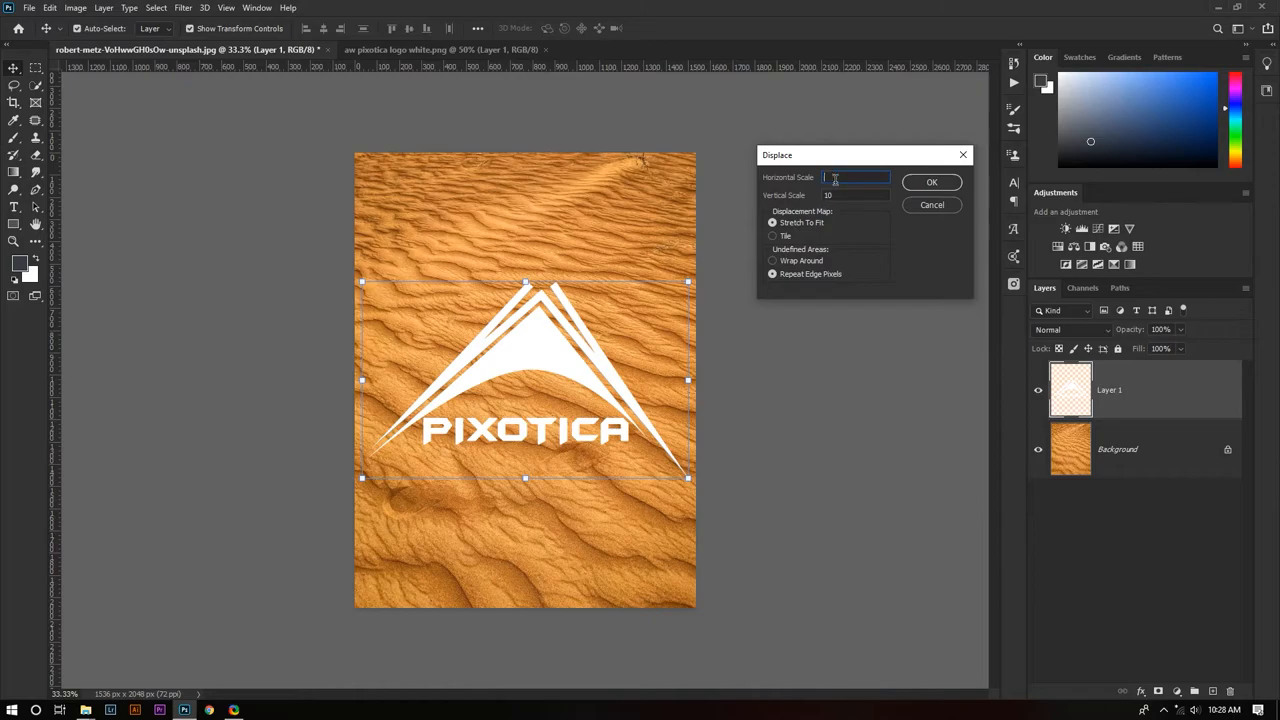
{"action": "type", "text": "15"}
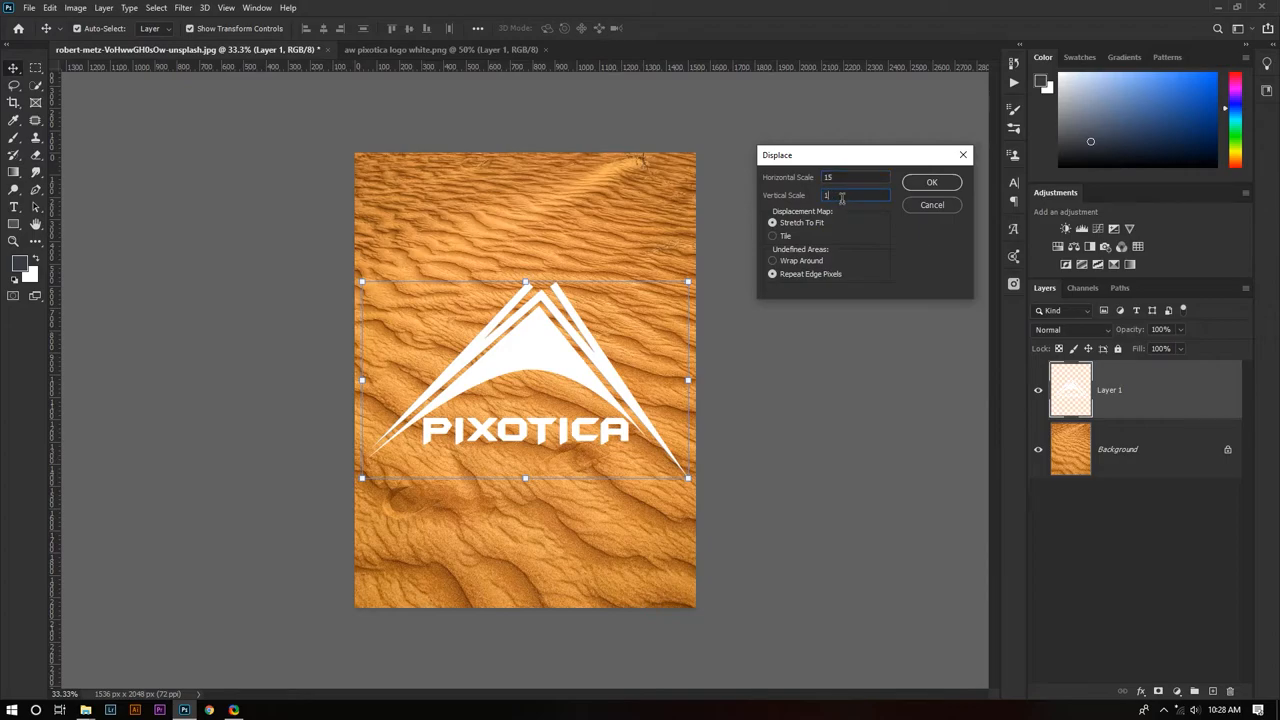
{"action": "type", "text": "15"}
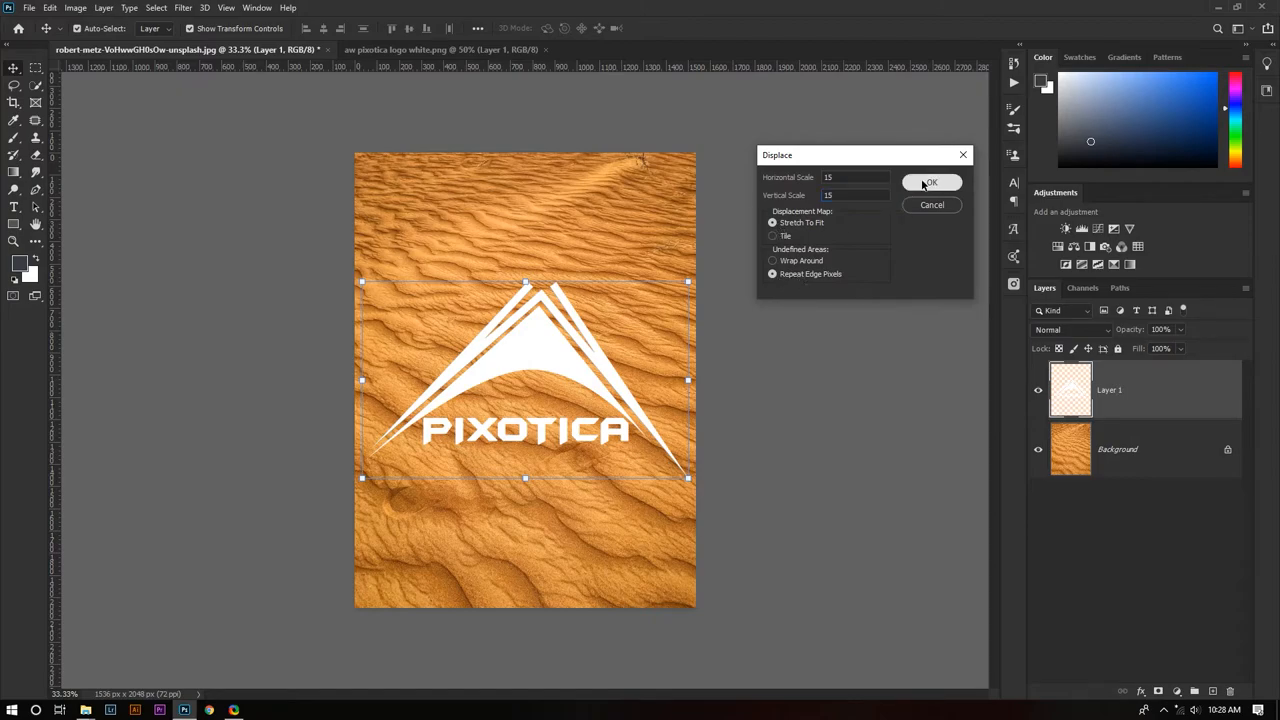
{"action": "left_click", "coordinate": [932, 182]}
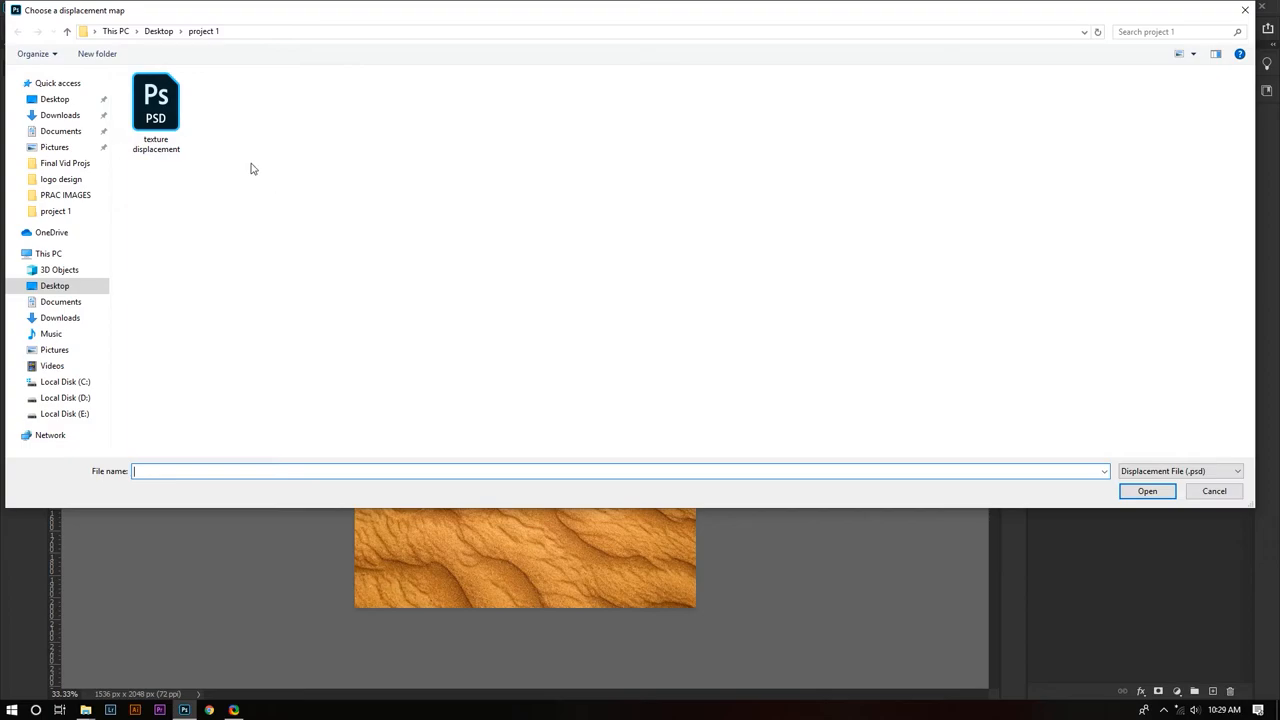
Step: Choose texture displacement.psd as the displacement map so the logo ripples with the sand
{"action": "left_click", "coordinate": [156, 104]}
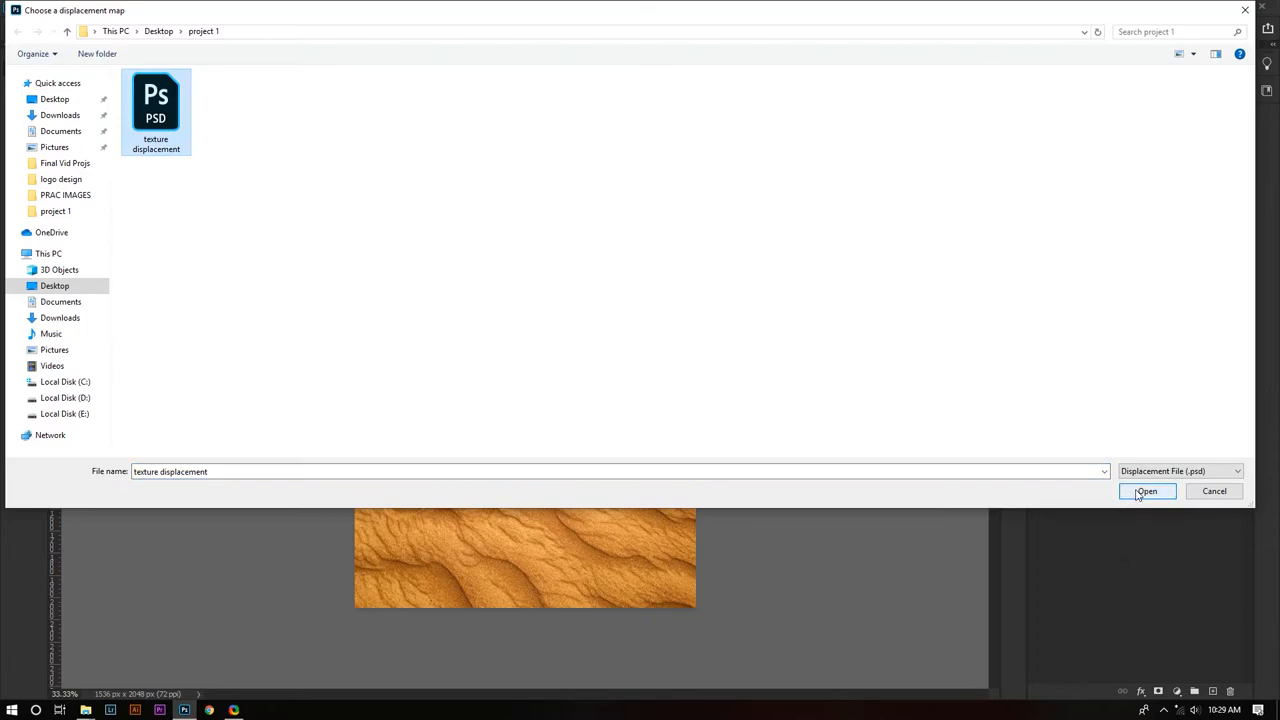
{"action": "left_click", "coordinate": [1146, 492]}
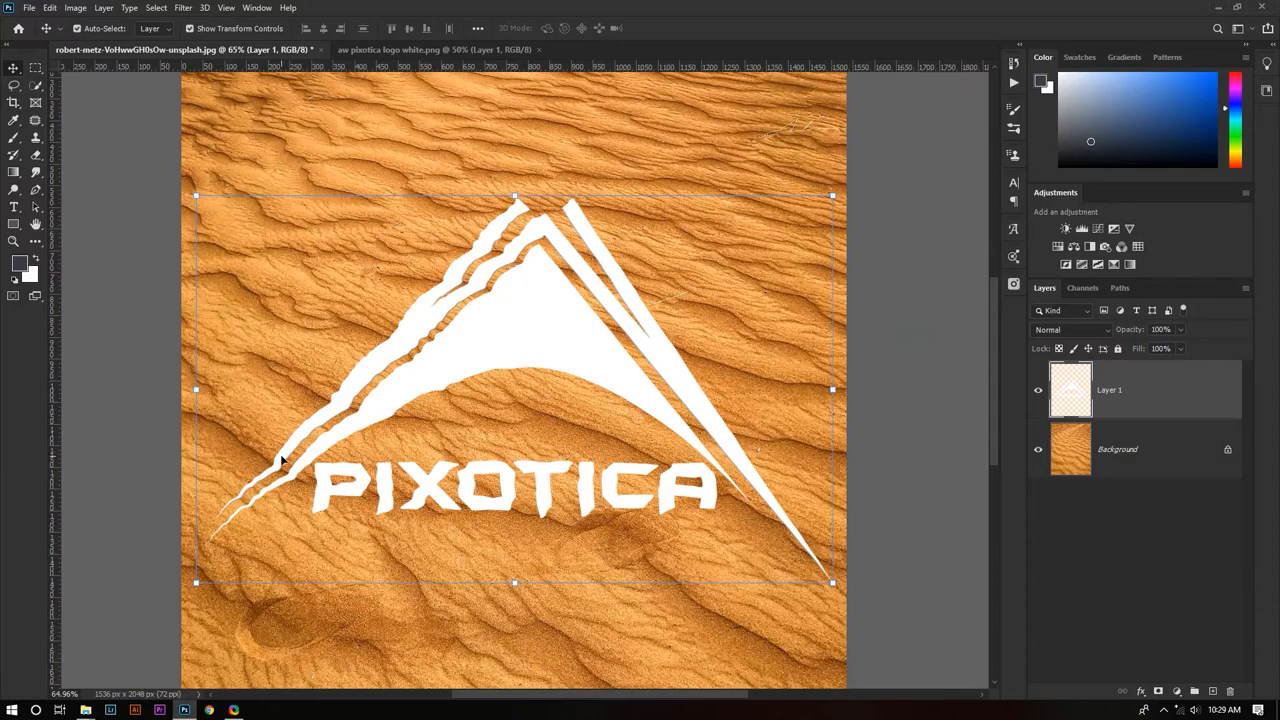
{"action": "mouse_move", "coordinate": [796, 538]}
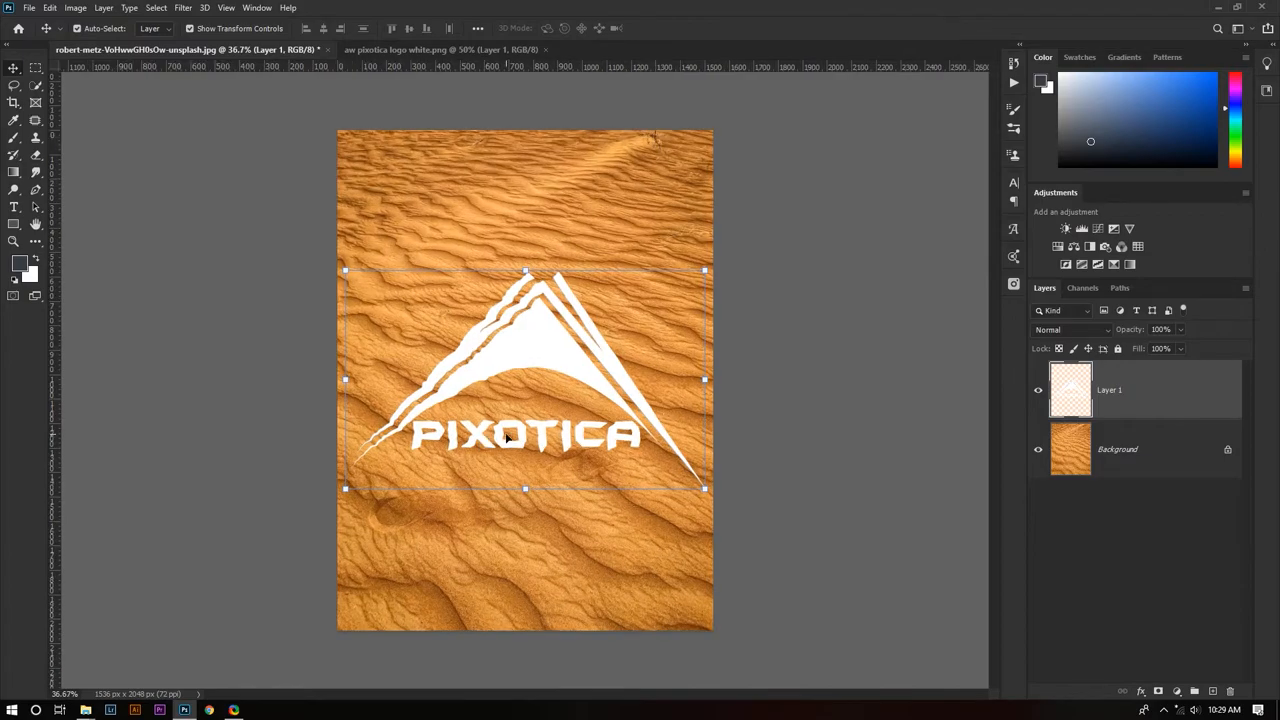
{"action": "mouse_move", "coordinate": [764, 524]}
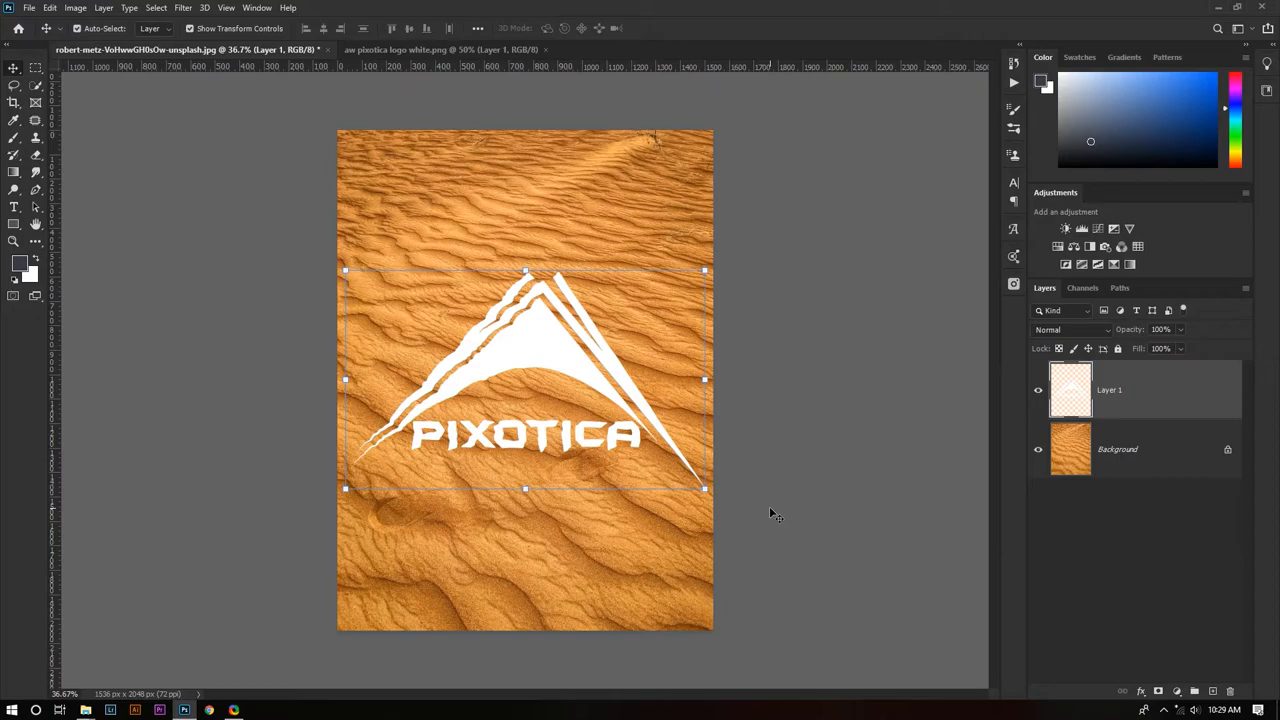
{"action": "mouse_move", "coordinate": [1160, 394]}
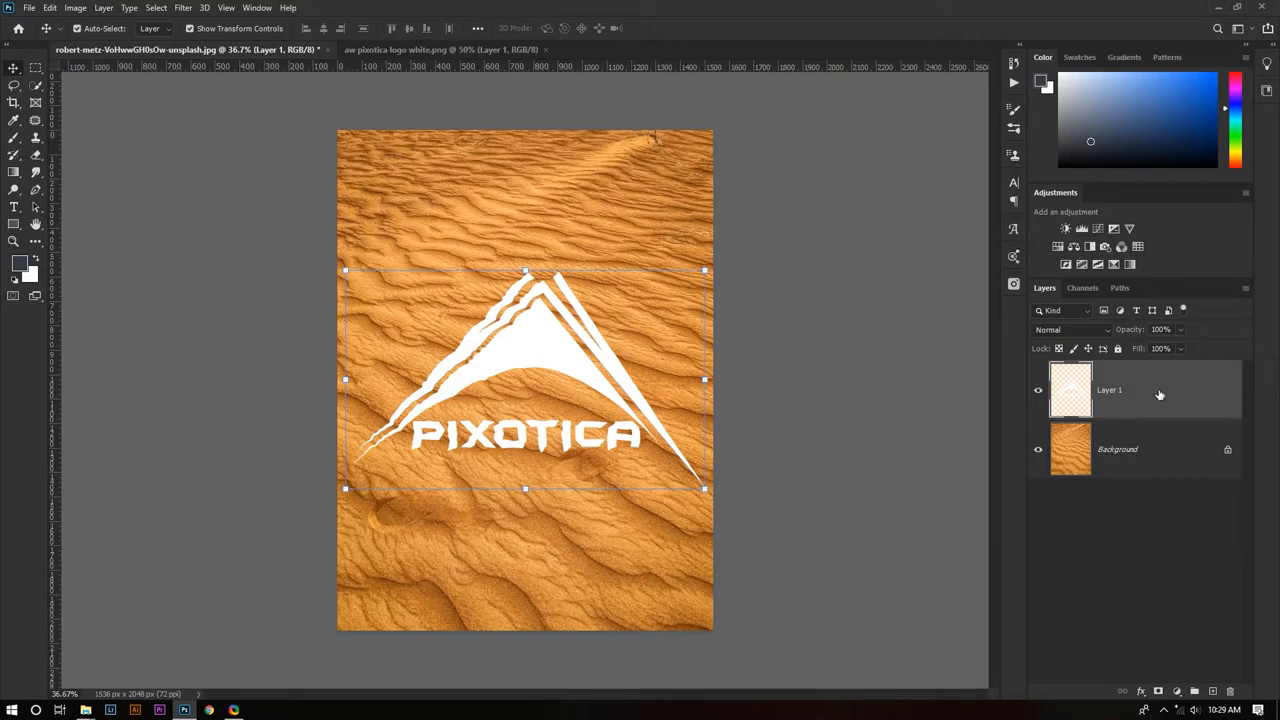
Step: In Blending Options, Alt-drag the Underlying Layer white Blend If slider apart so bright sand shows through the logo
{"action": "right_click", "coordinate": [1110, 390]}
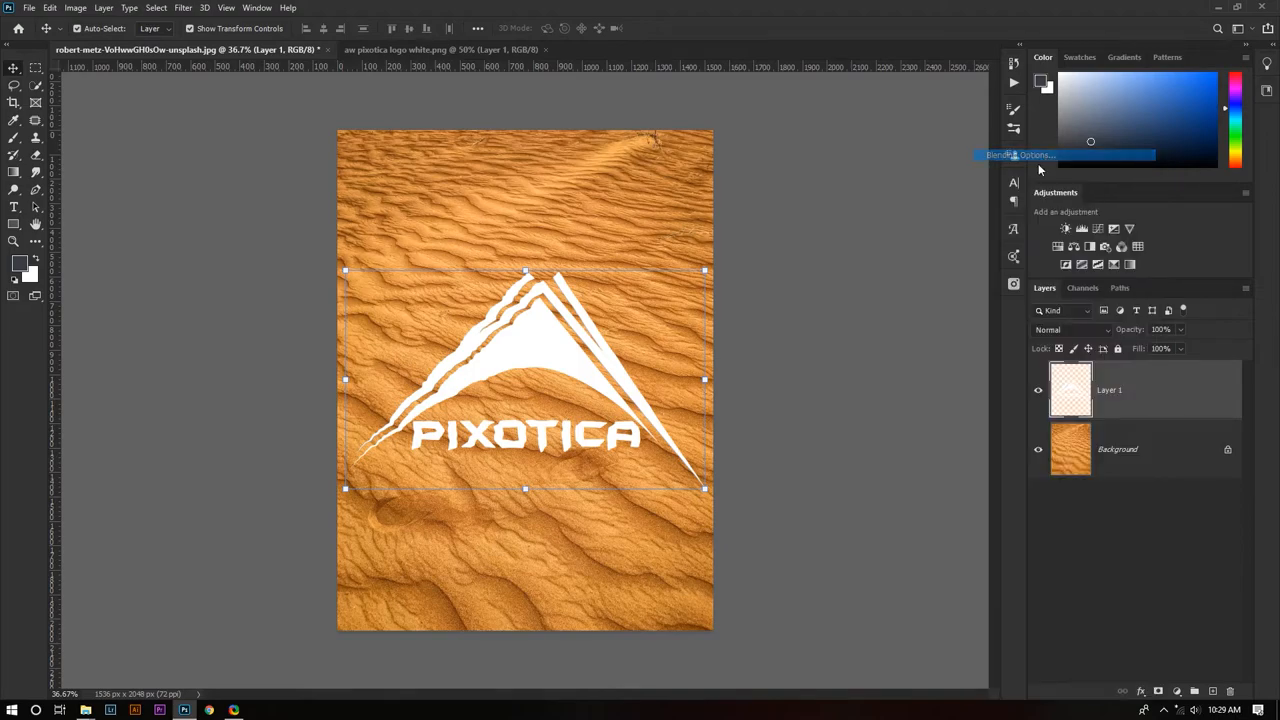
{"action": "left_click", "coordinate": [1020, 154]}
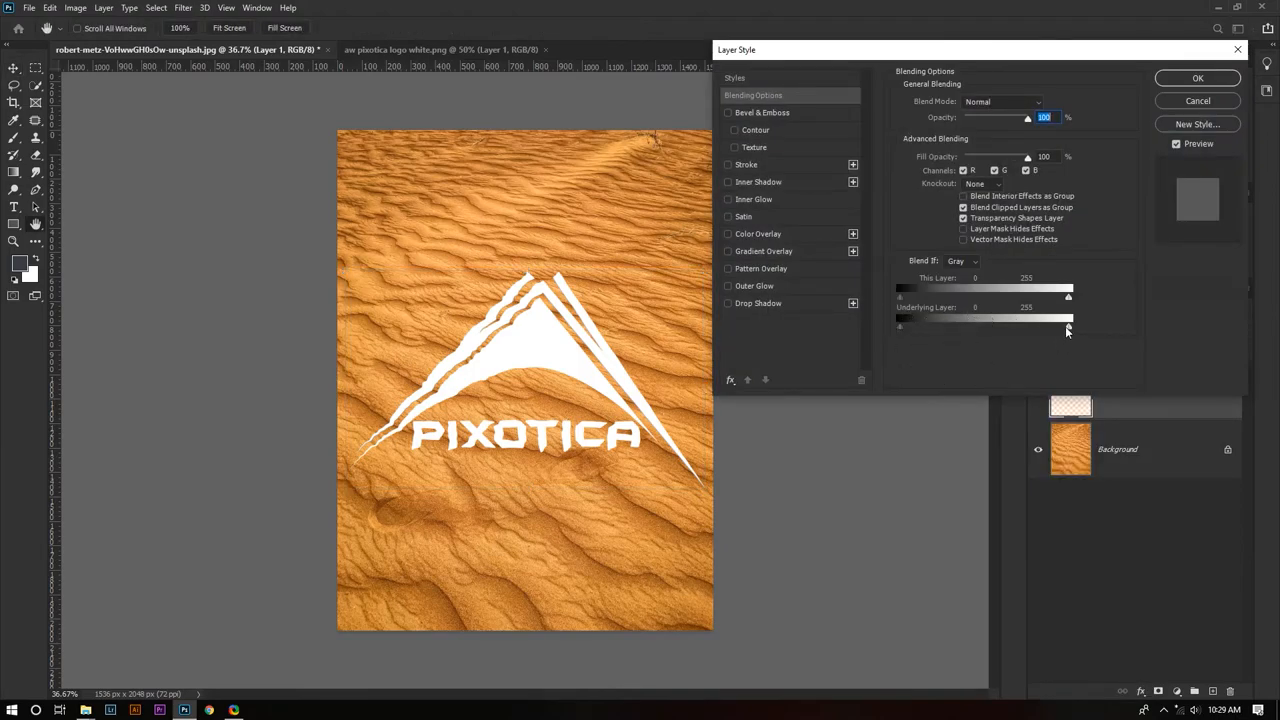
{"action": "left_click_drag", "start_coordinate": [1068, 324], "coordinate": [1068, 324]}
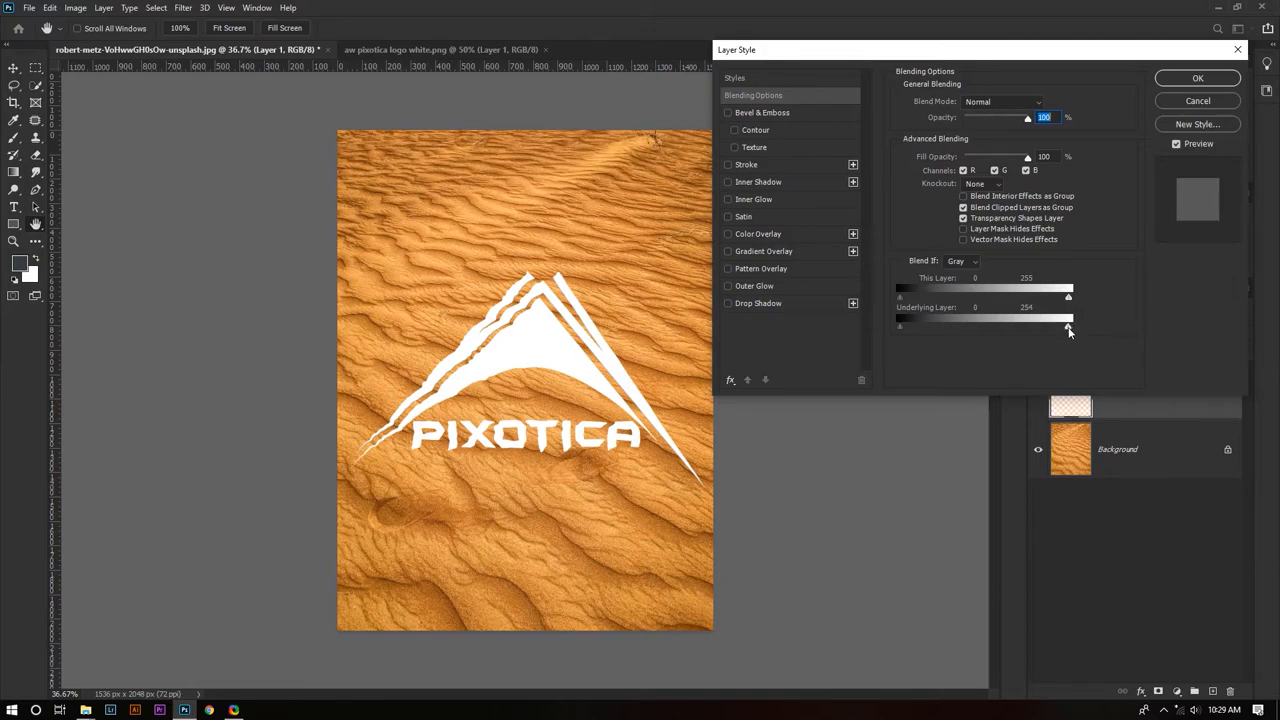
{"action": "left_click_drag", "start_coordinate": [1068, 324], "coordinate": [1048, 324]}
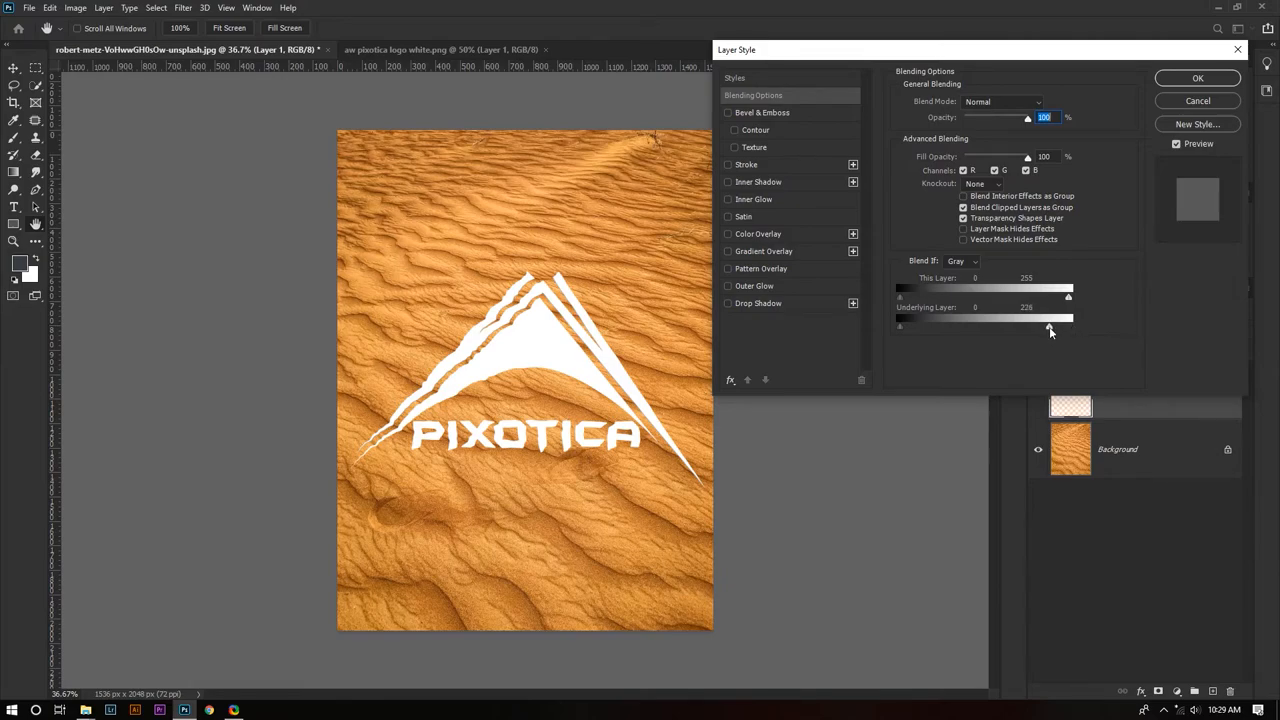
{"action": "left_click_drag", "start_coordinate": [1068, 324], "coordinate": [1044, 324]}
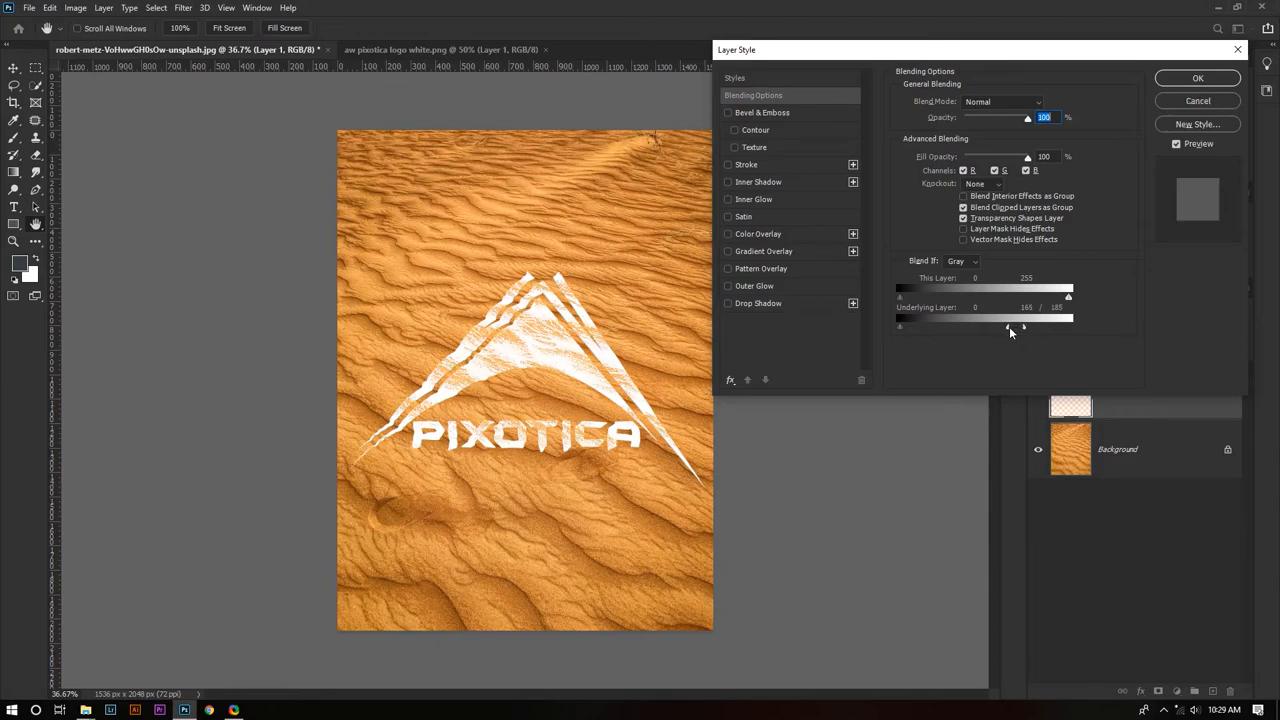
{"action": "left_click_drag", "start_coordinate": [1022, 326], "coordinate": [1042, 326]}
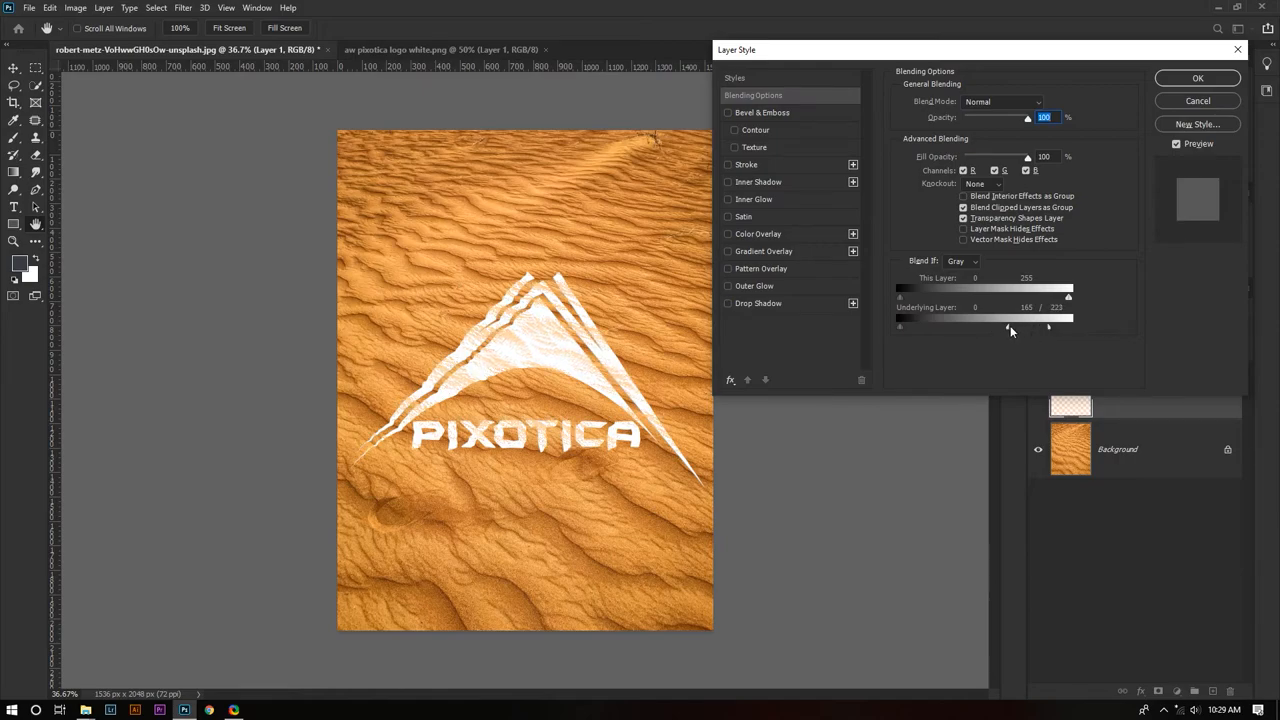
{"action": "left_click_drag", "start_coordinate": [1028, 324], "coordinate": [990, 324]}
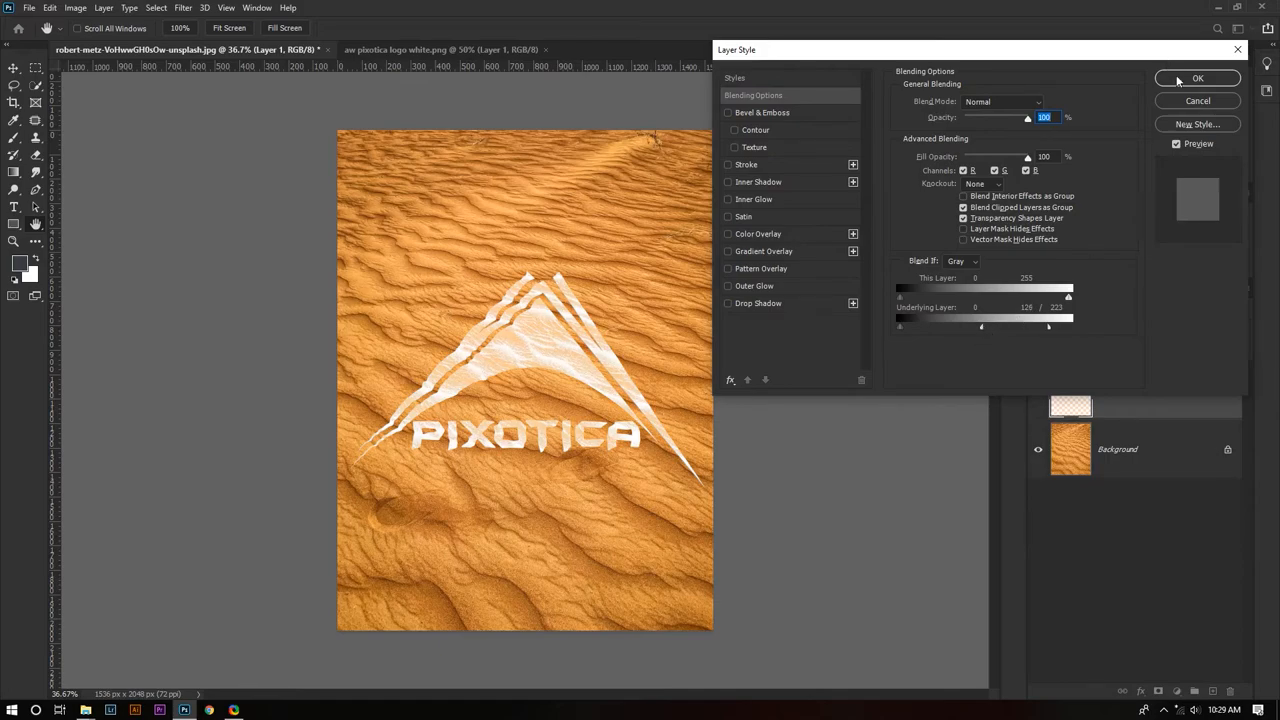
{"action": "left_click", "coordinate": [1196, 78]}
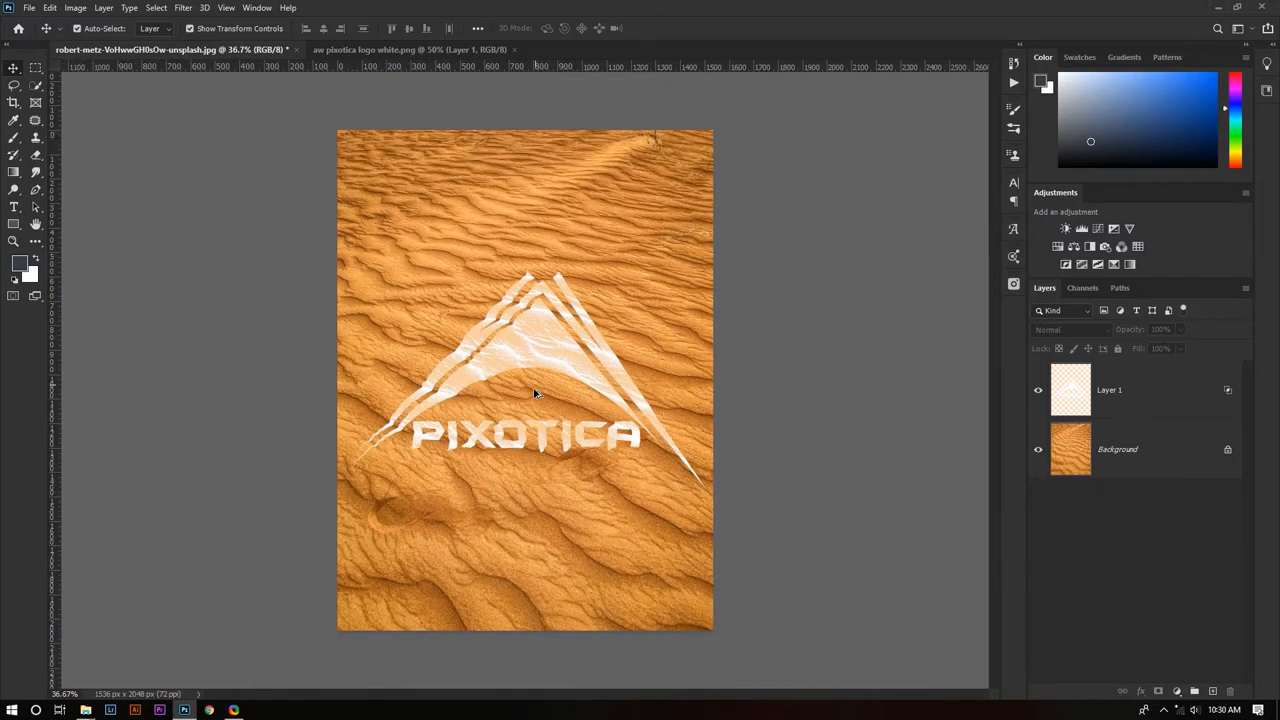
{"action": "mouse_move", "coordinate": [712, 572]}
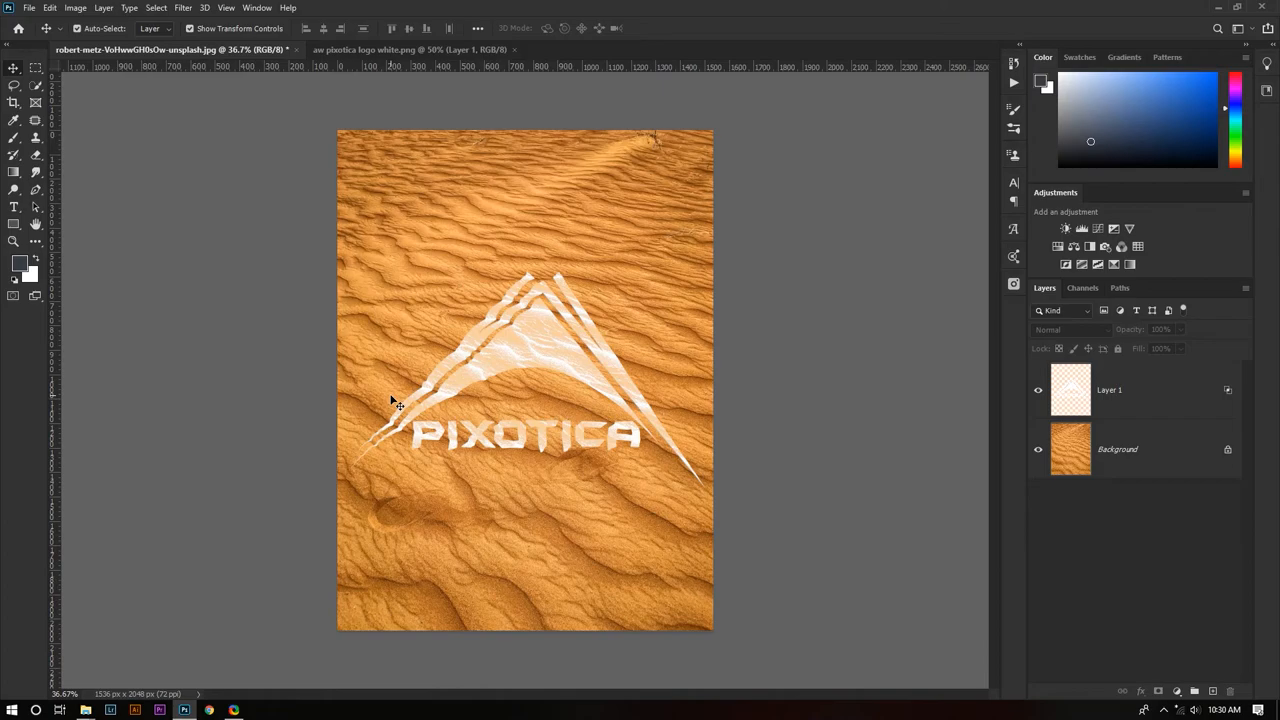
{"action": "mouse_move", "coordinate": [412, 398]}
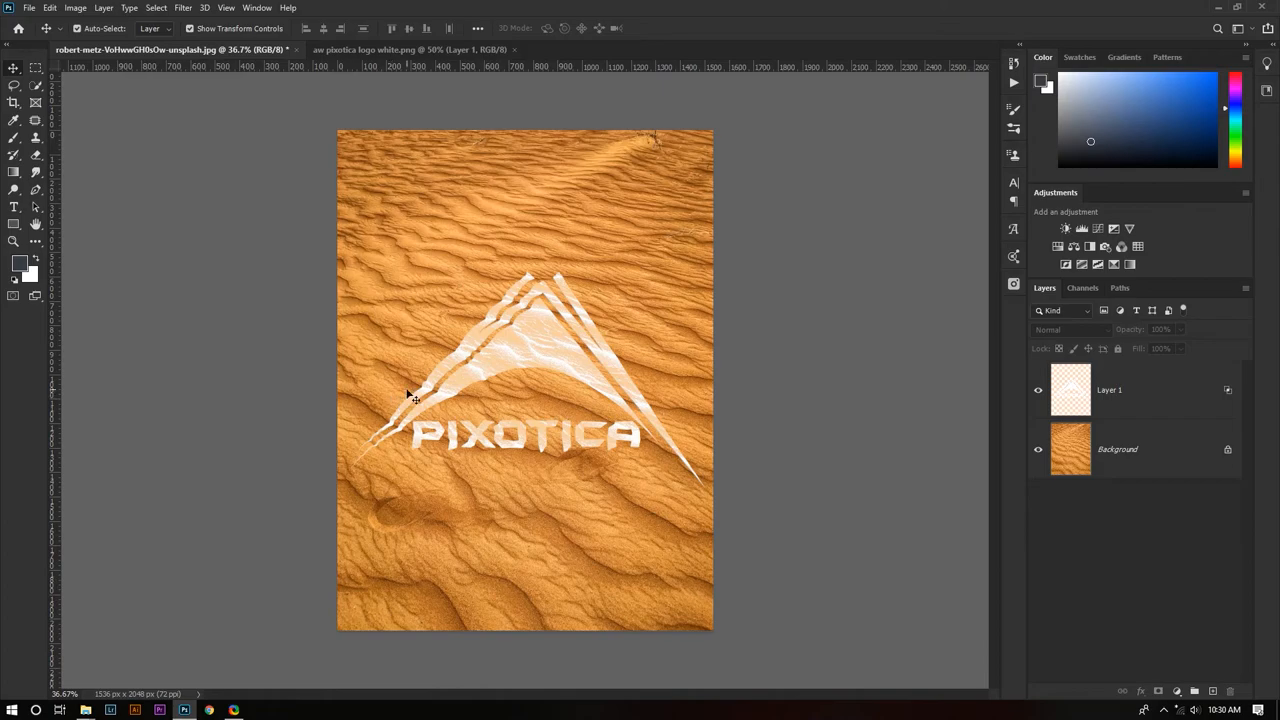